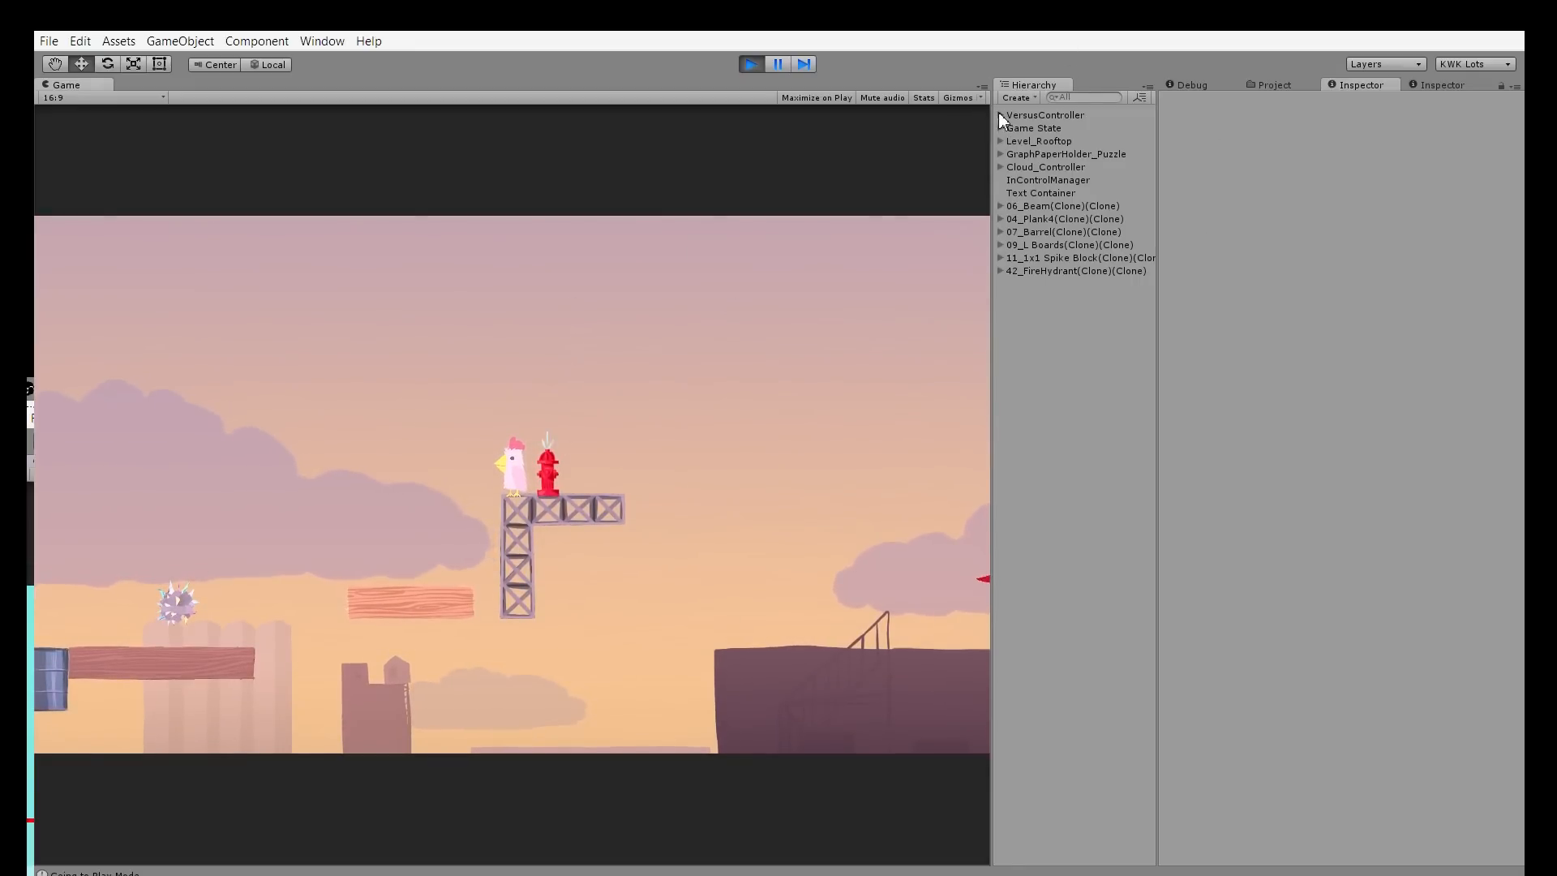
Select LineGraph under VersusController > UiCamera and set the first tracker to X Axis
left_click(1001, 113)
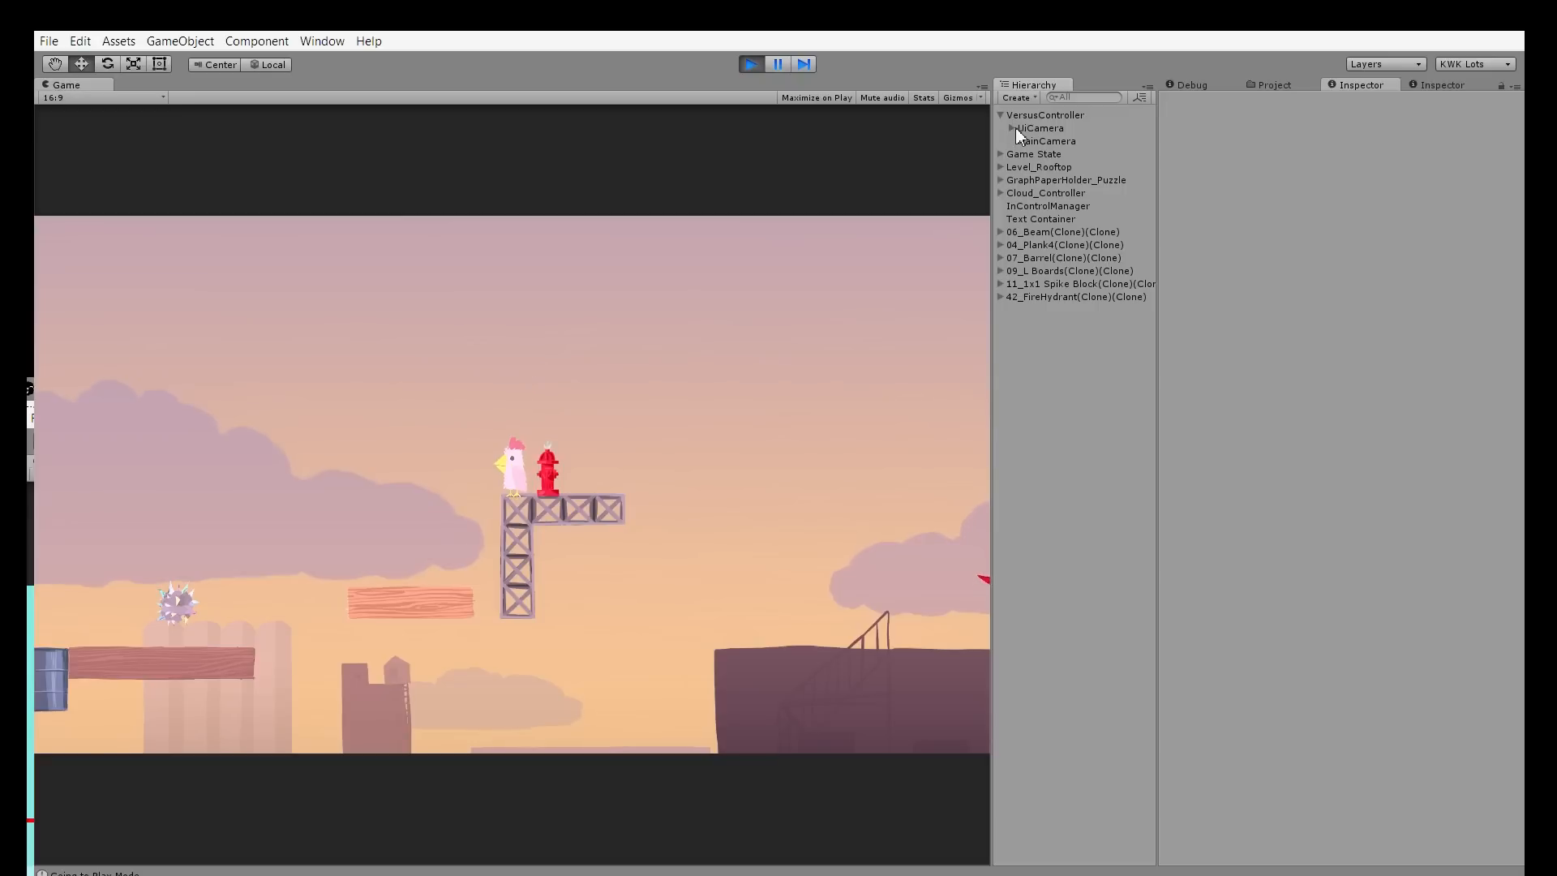
left_click(1000, 128)
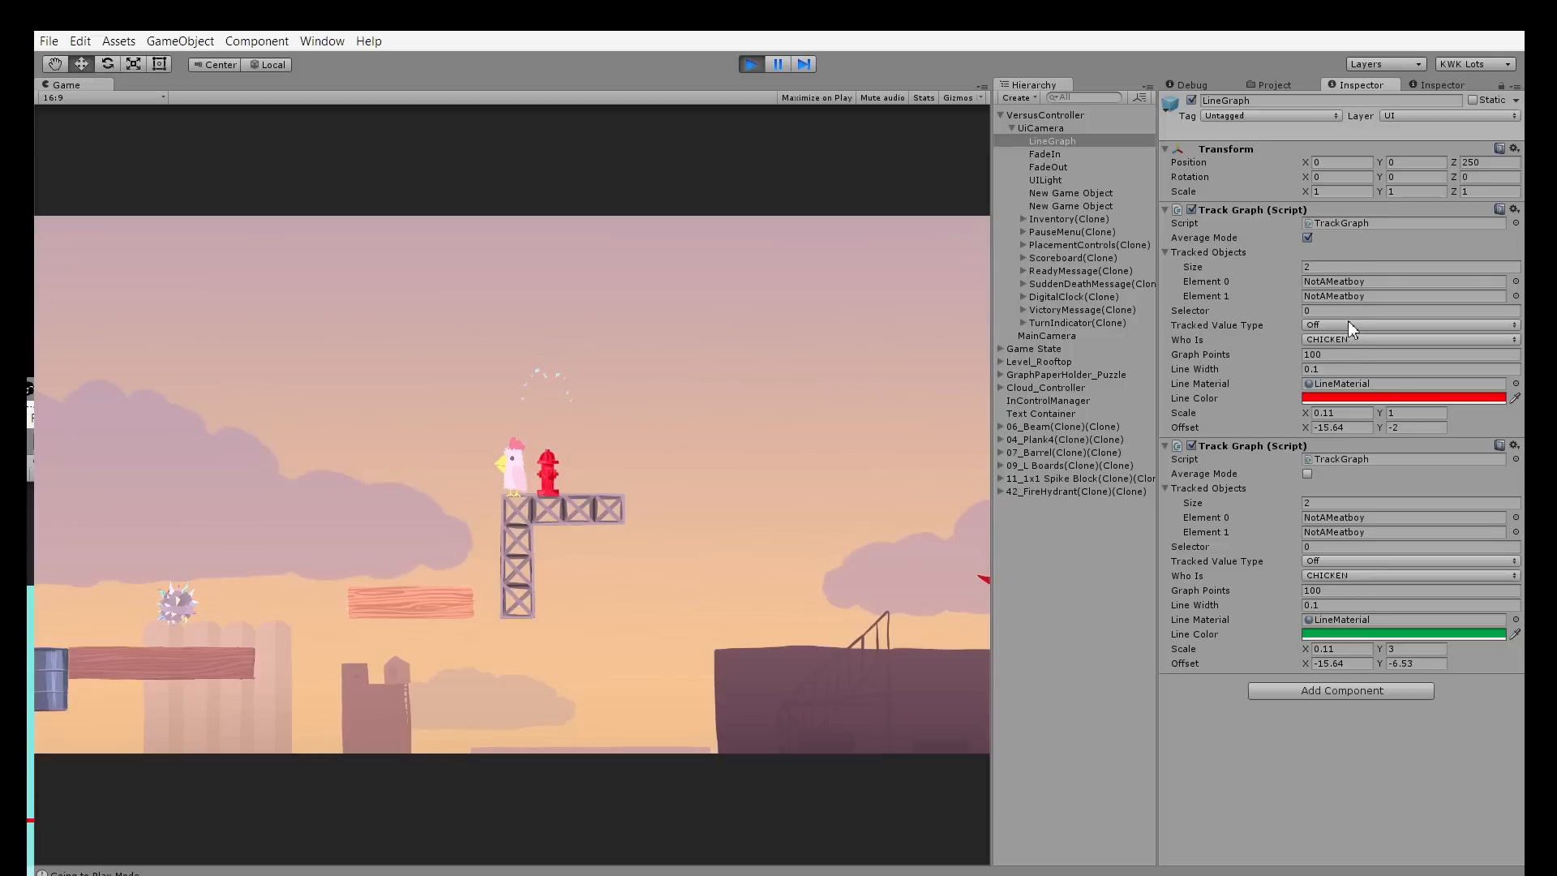
left_click(1407, 324)
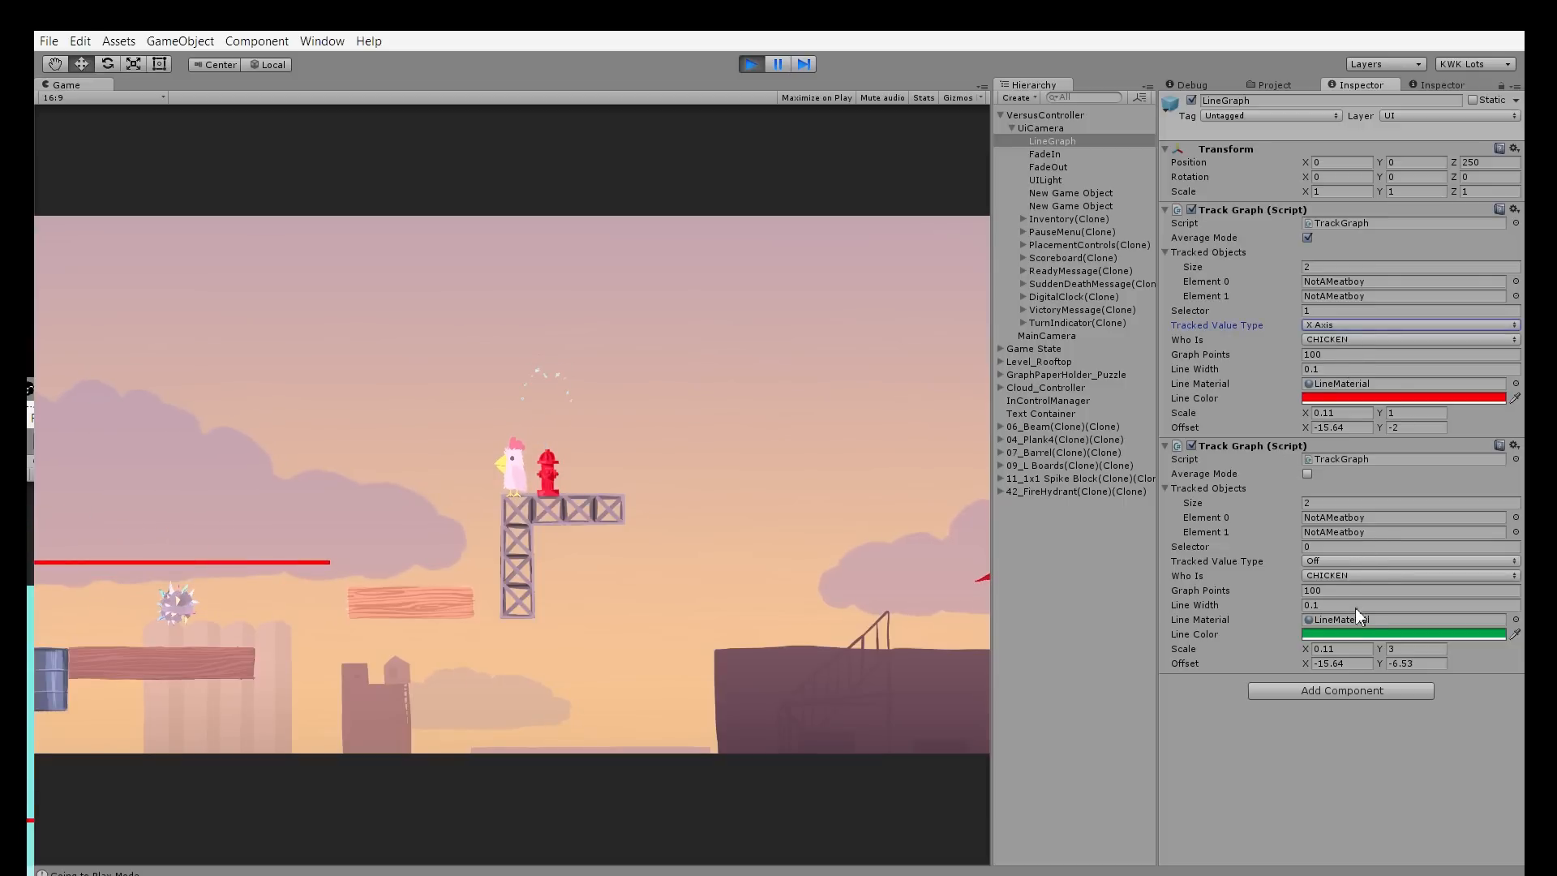
Set the second Track Graph's Tracked Value Type to Y Axis
left_click(1408, 559)
type("7.28")
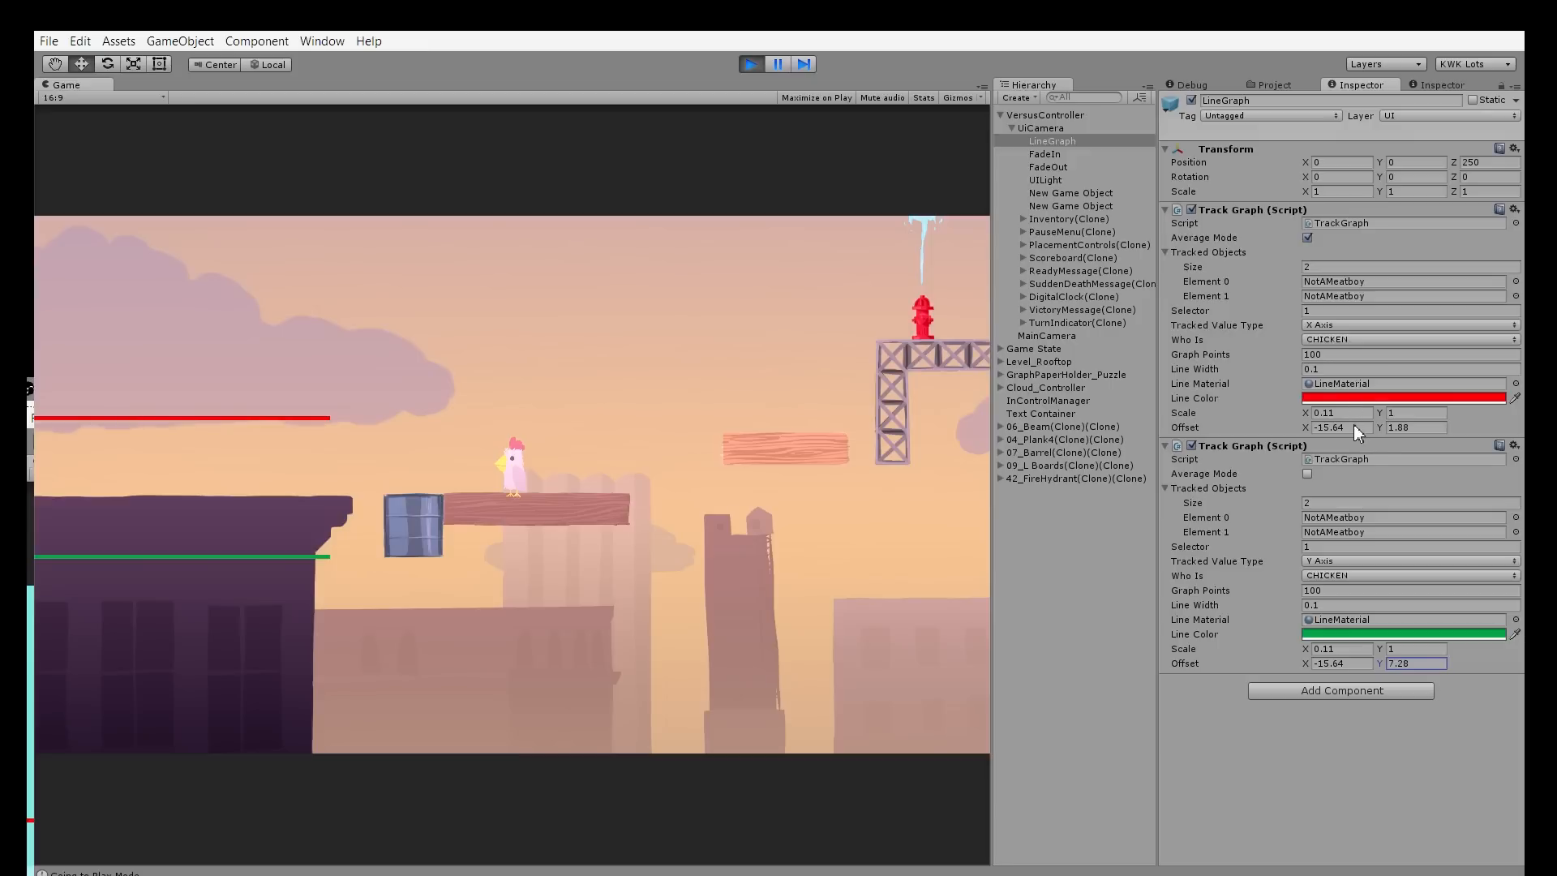
Set the first Track Graph to Y Speed and return focus to the running game
left_click(1408, 325)
type("5.4")
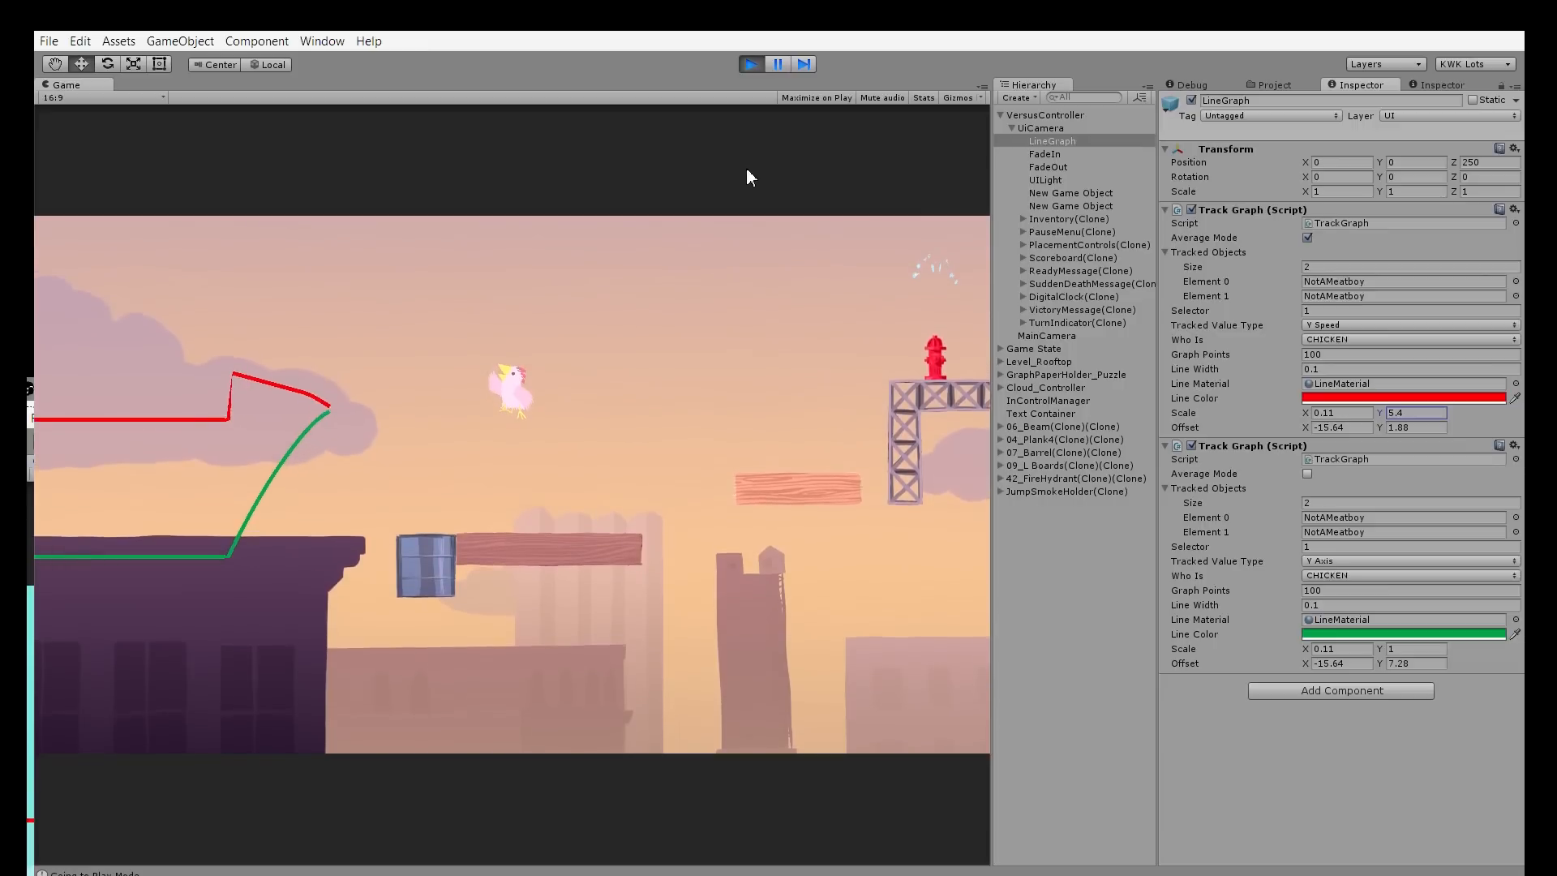
left_click(776, 63)
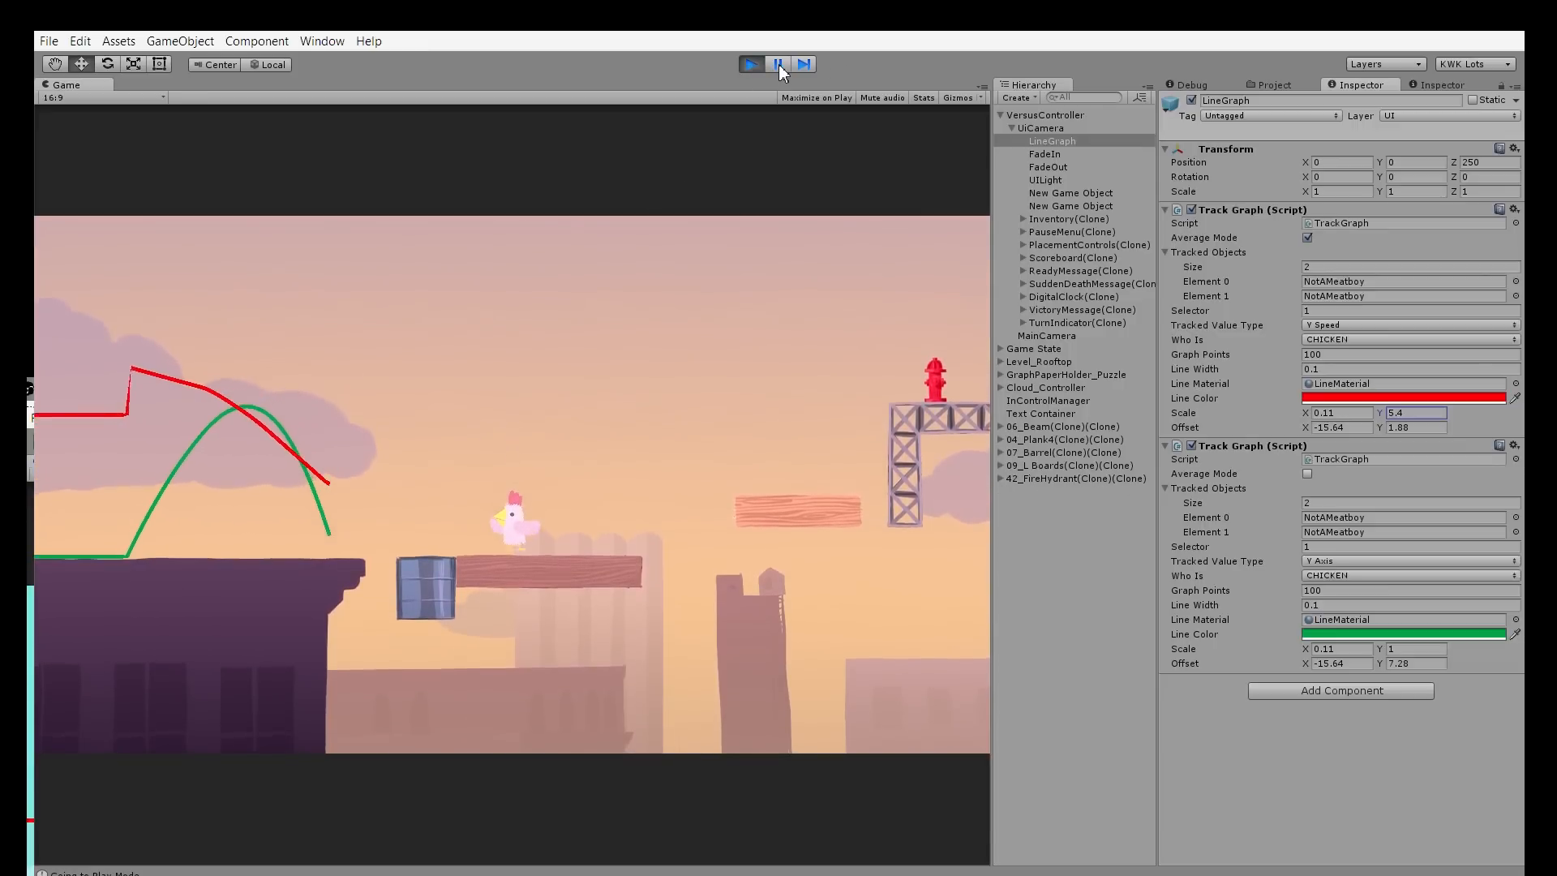
left_click(777, 63)
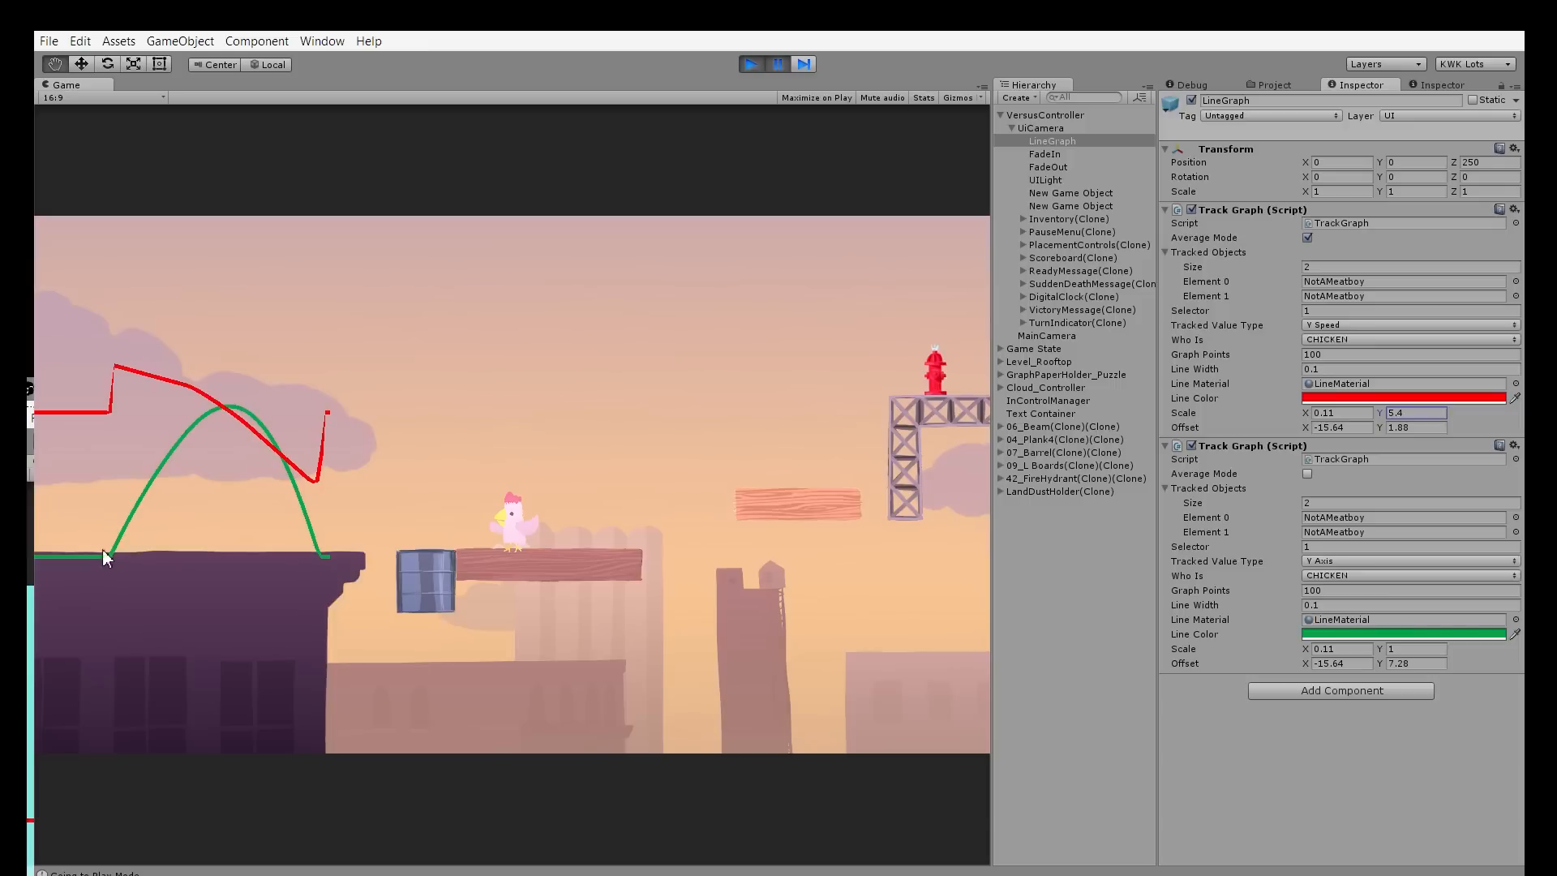
mouse_move(112, 420)
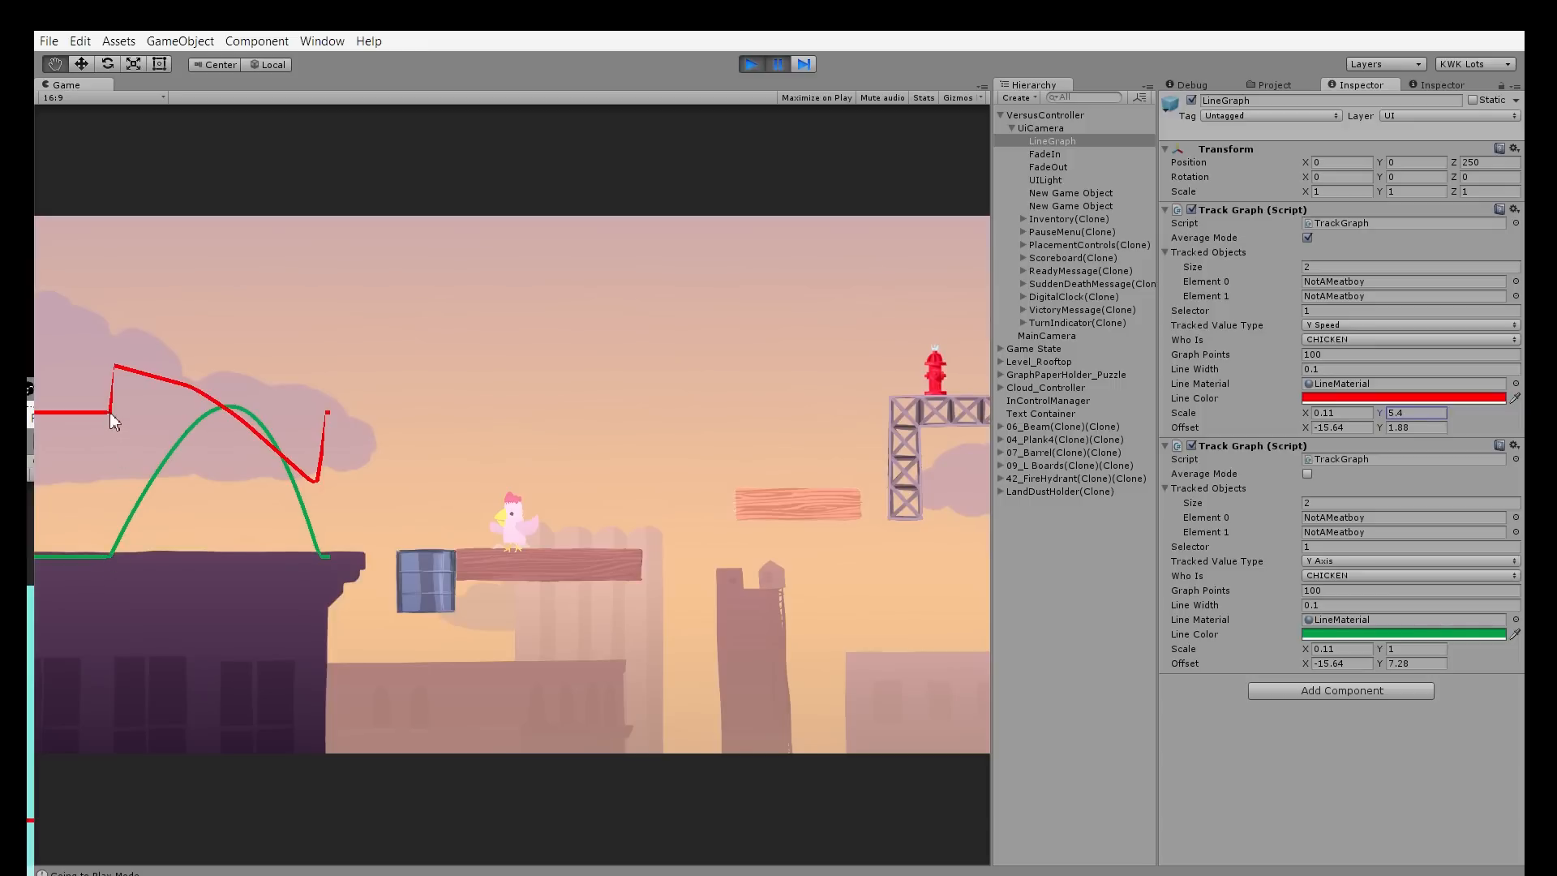
mouse_move(119, 377)
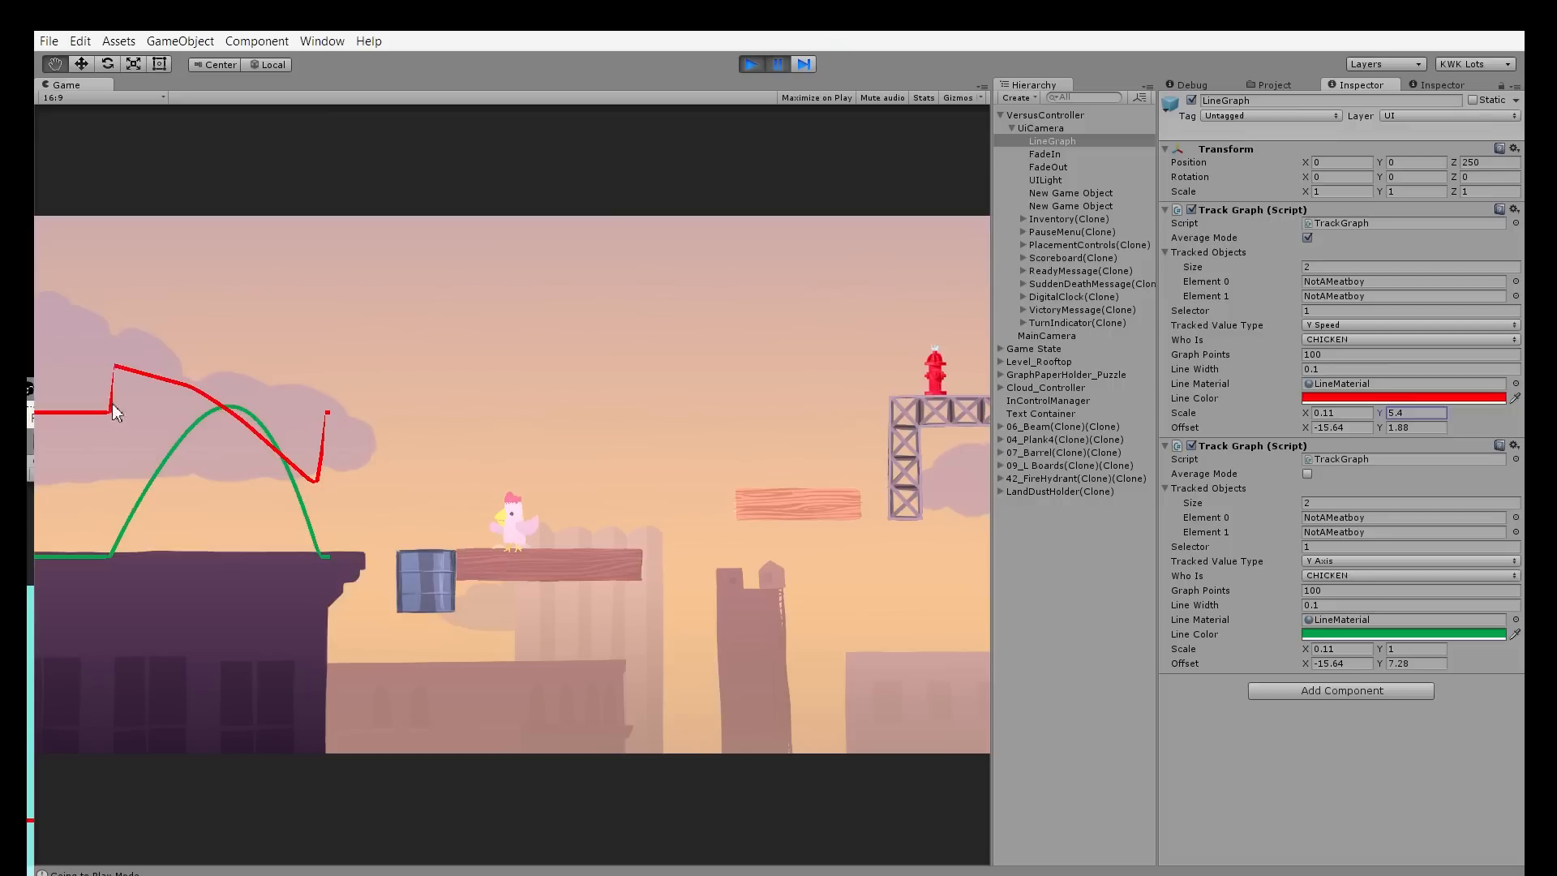
mouse_move(125, 420)
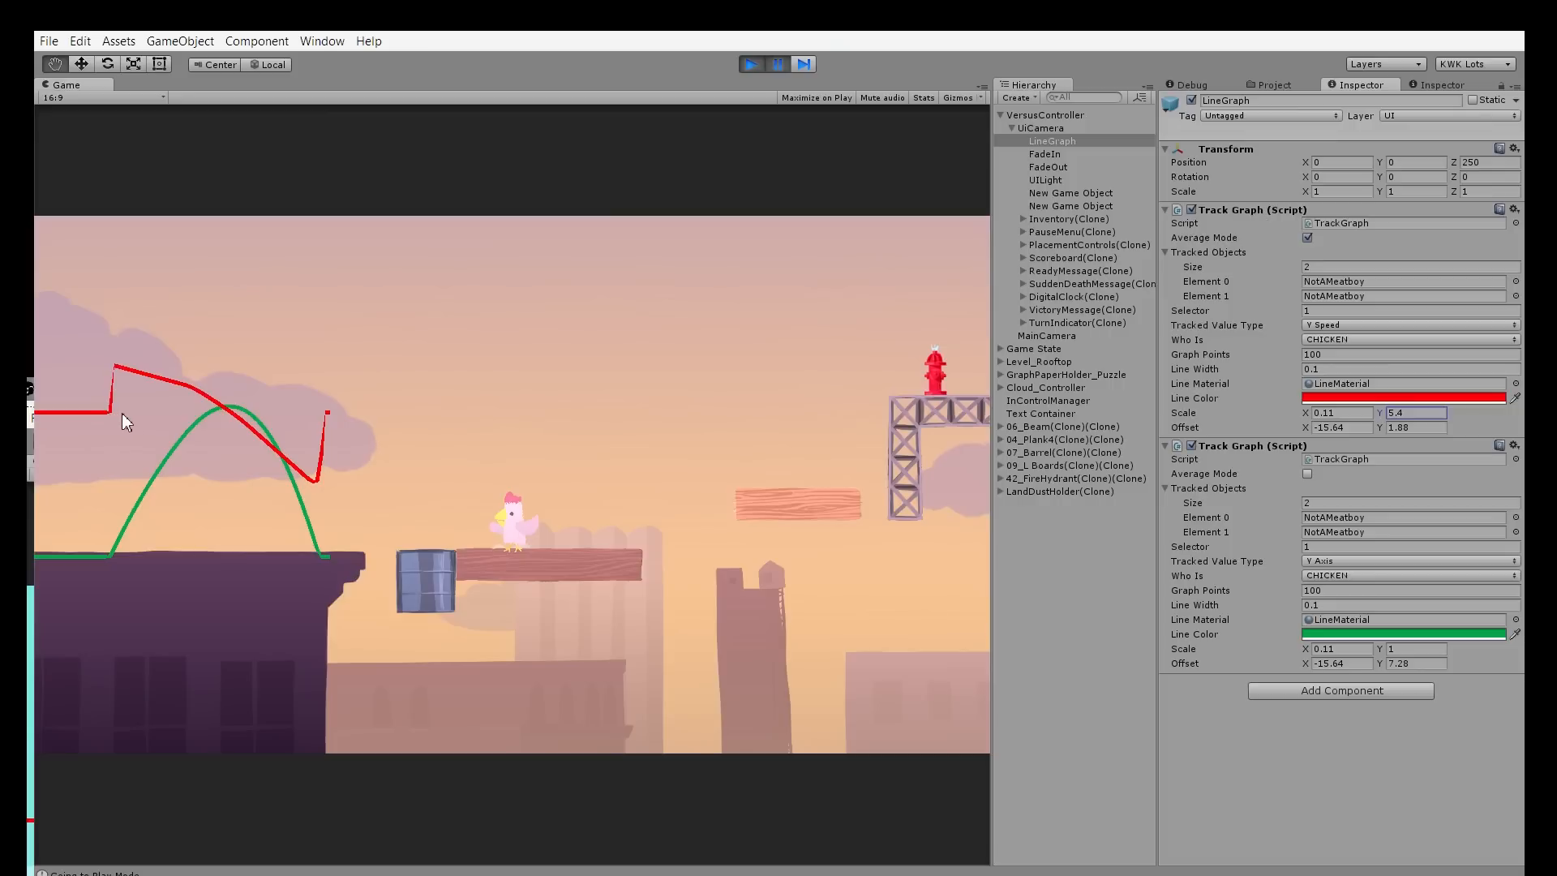
mouse_move(116, 372)
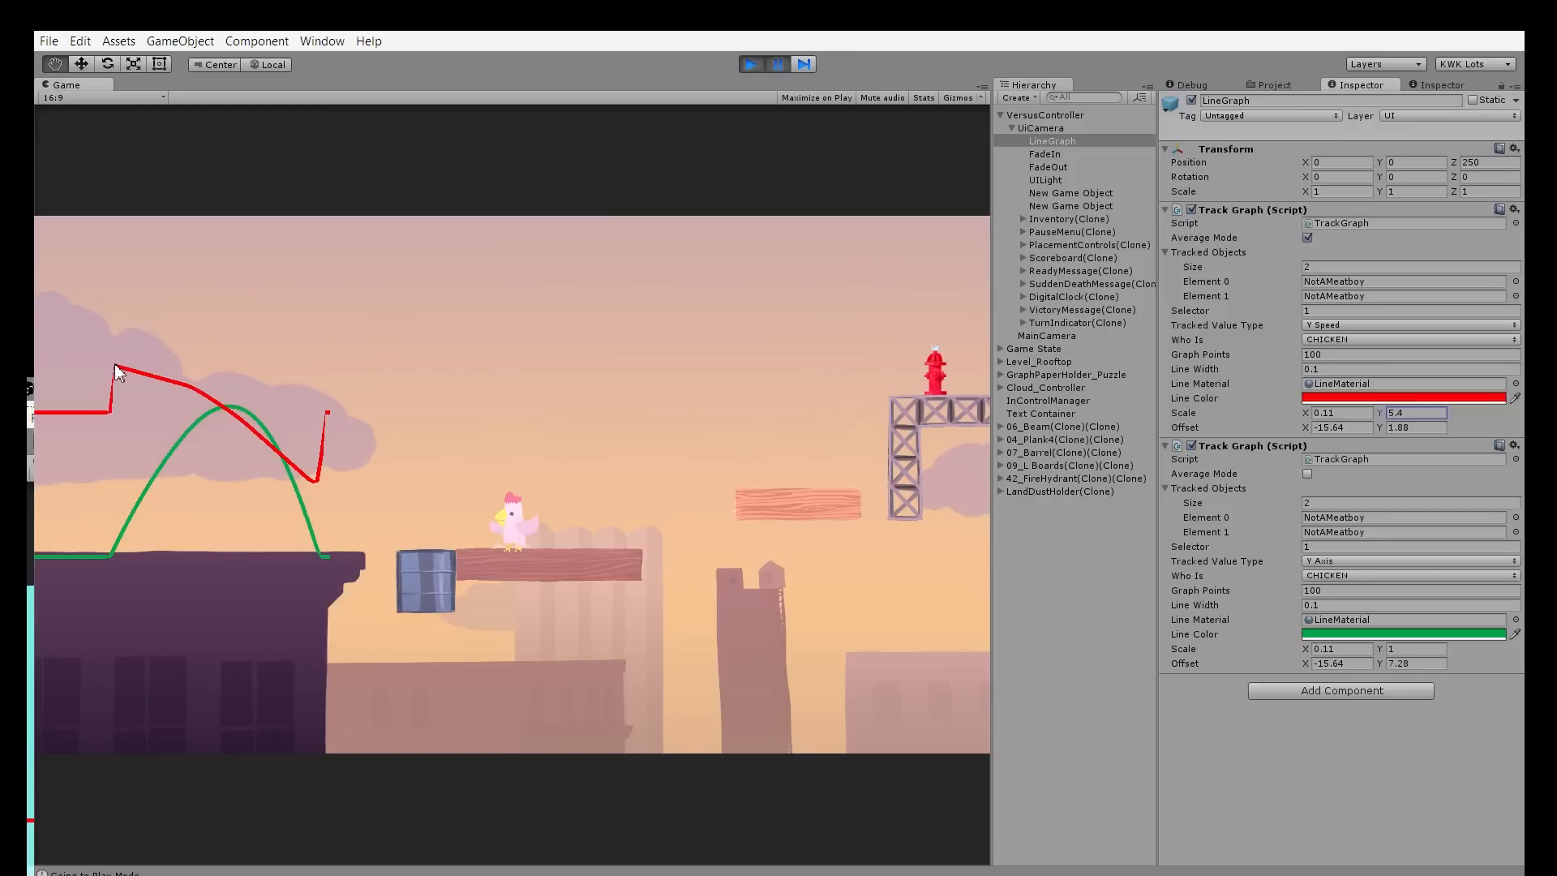
mouse_move(130, 537)
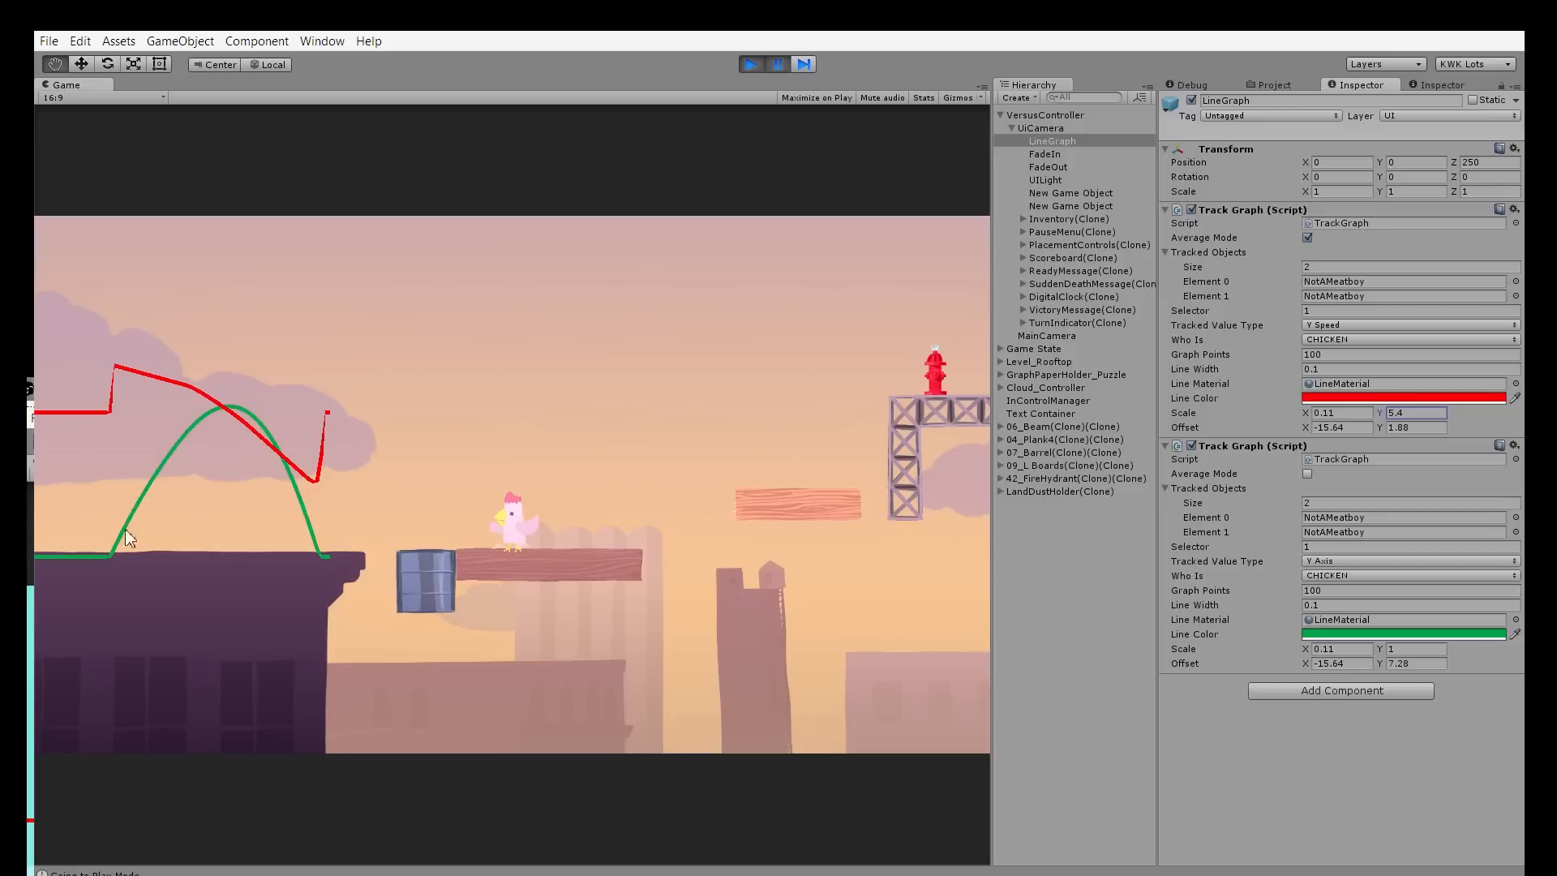
mouse_move(146, 495)
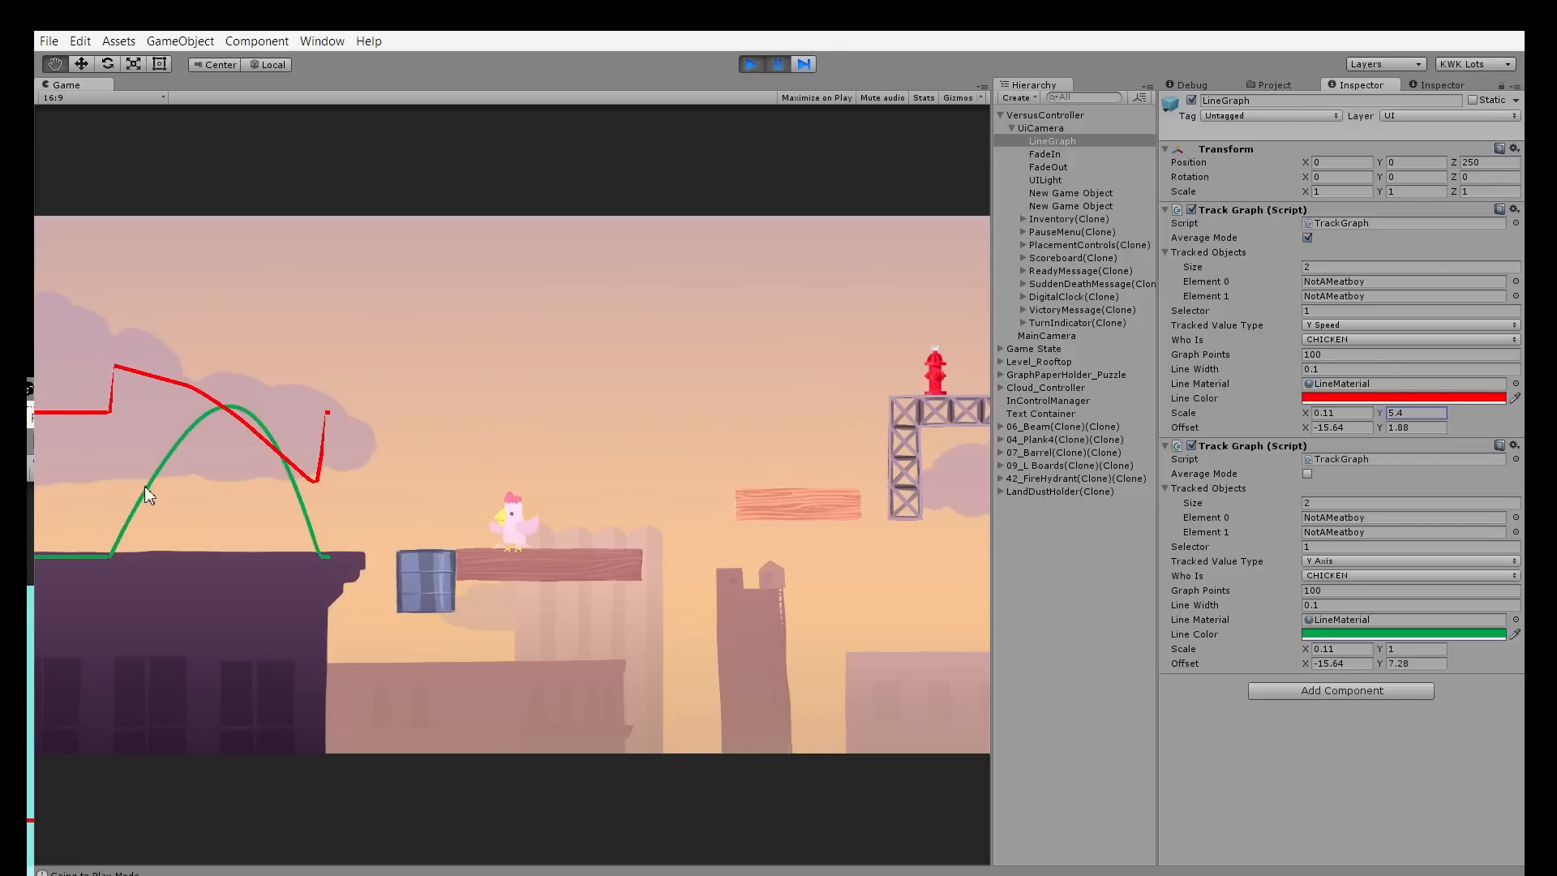
mouse_move(130, 378)
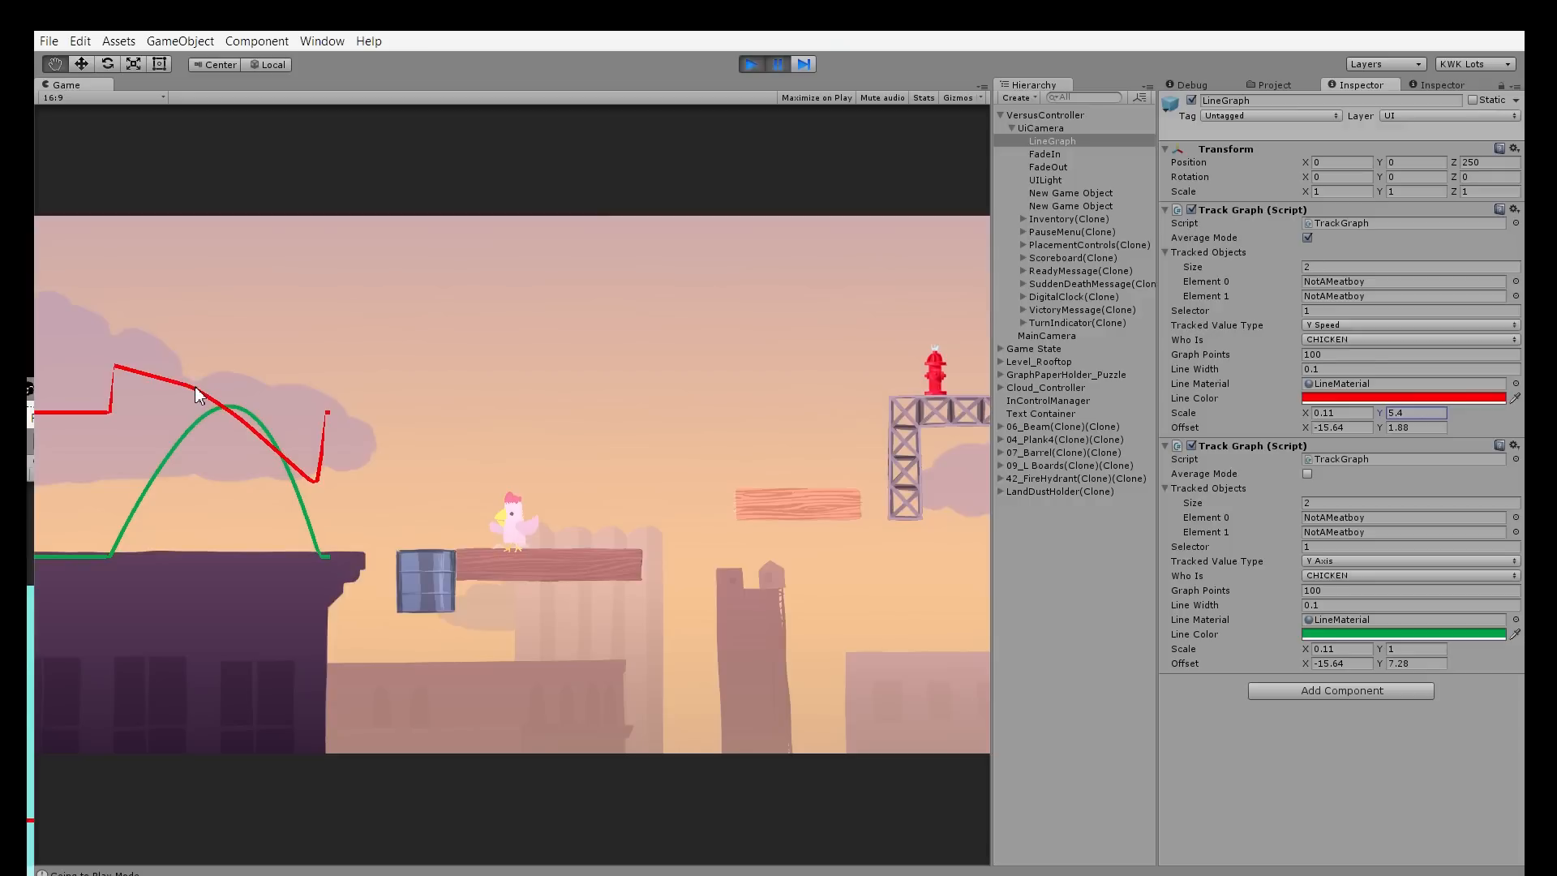
mouse_move(118, 373)
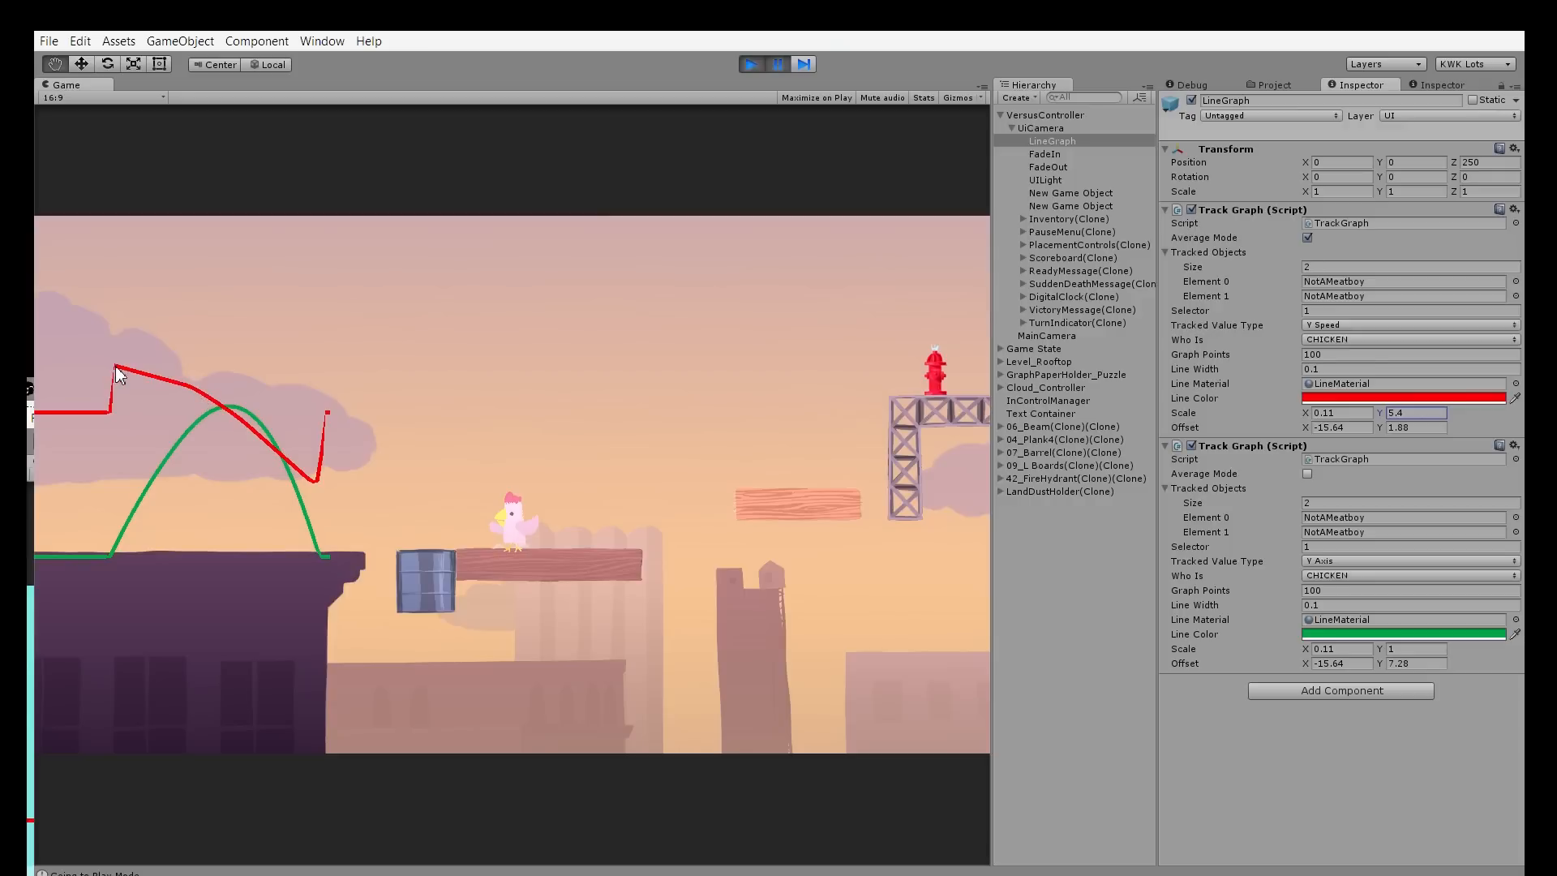
mouse_move(157, 386)
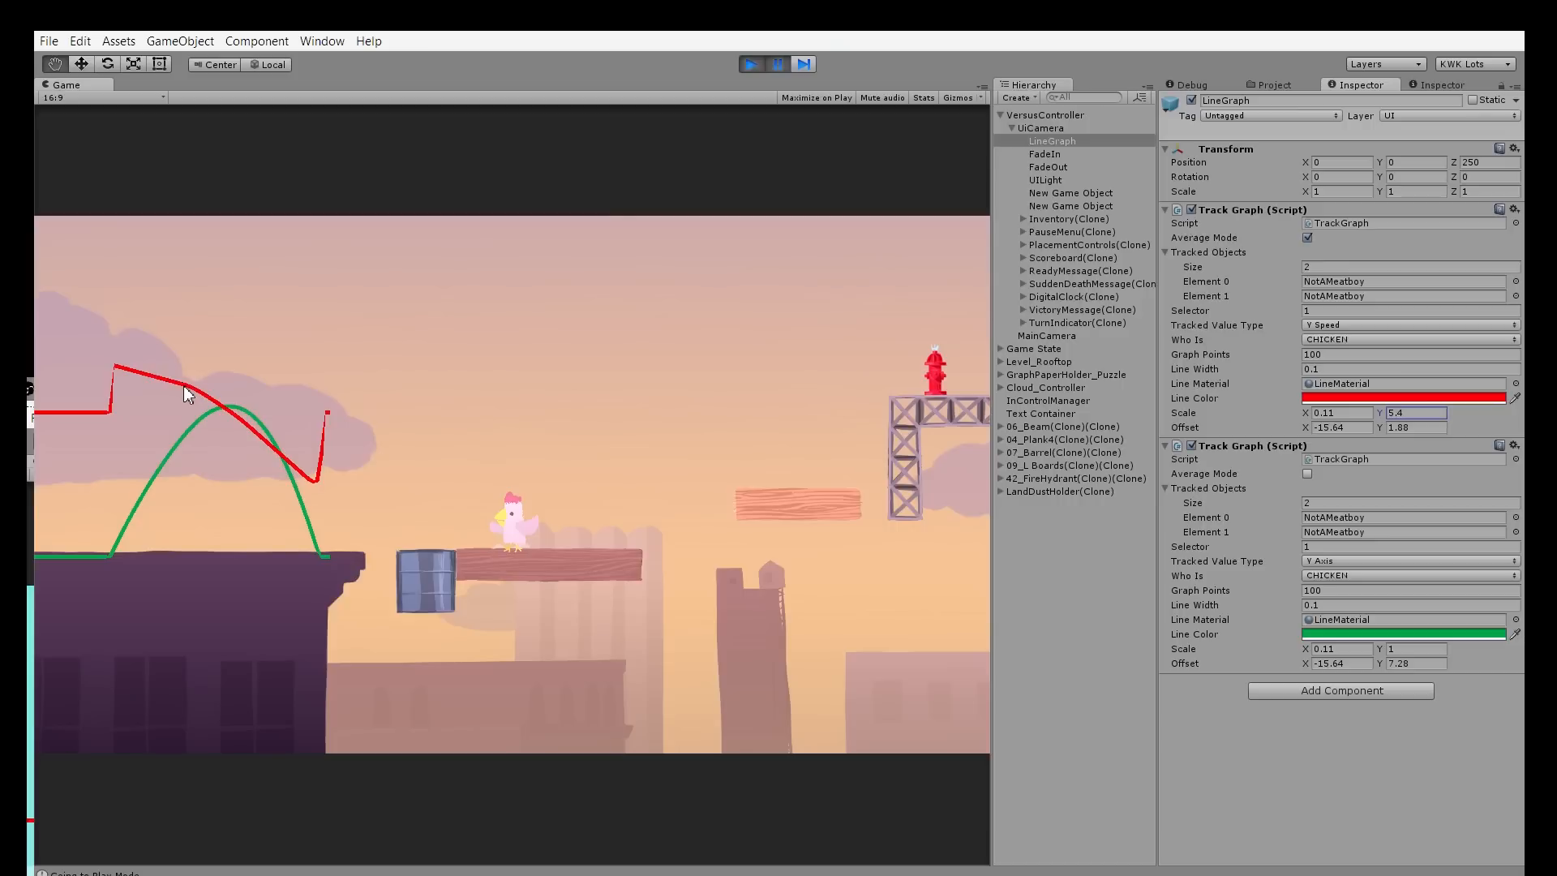
mouse_move(197, 396)
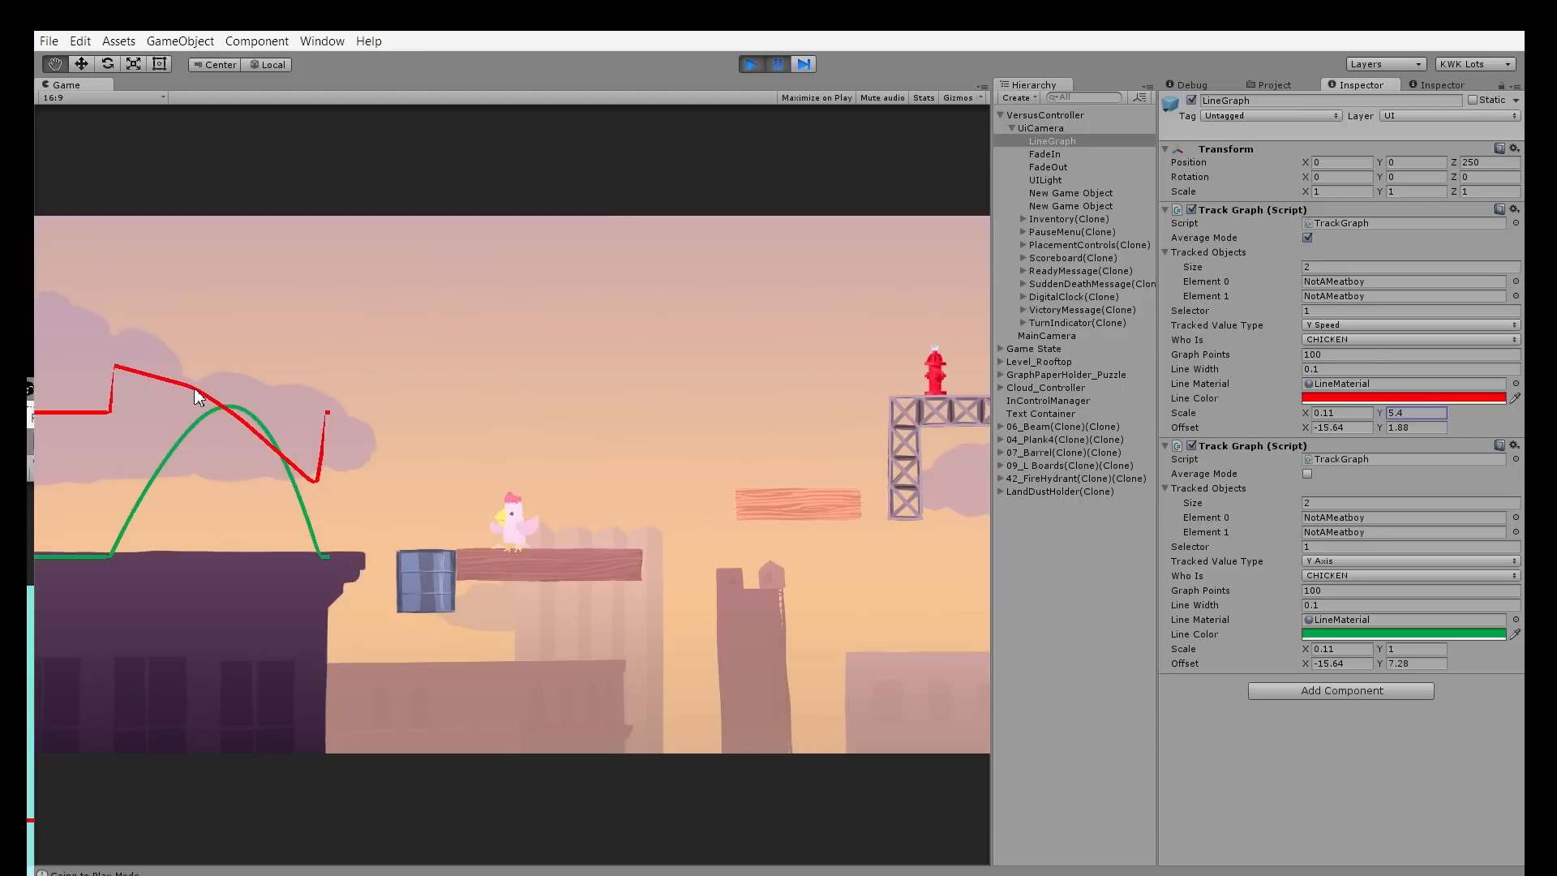
mouse_move(238, 421)
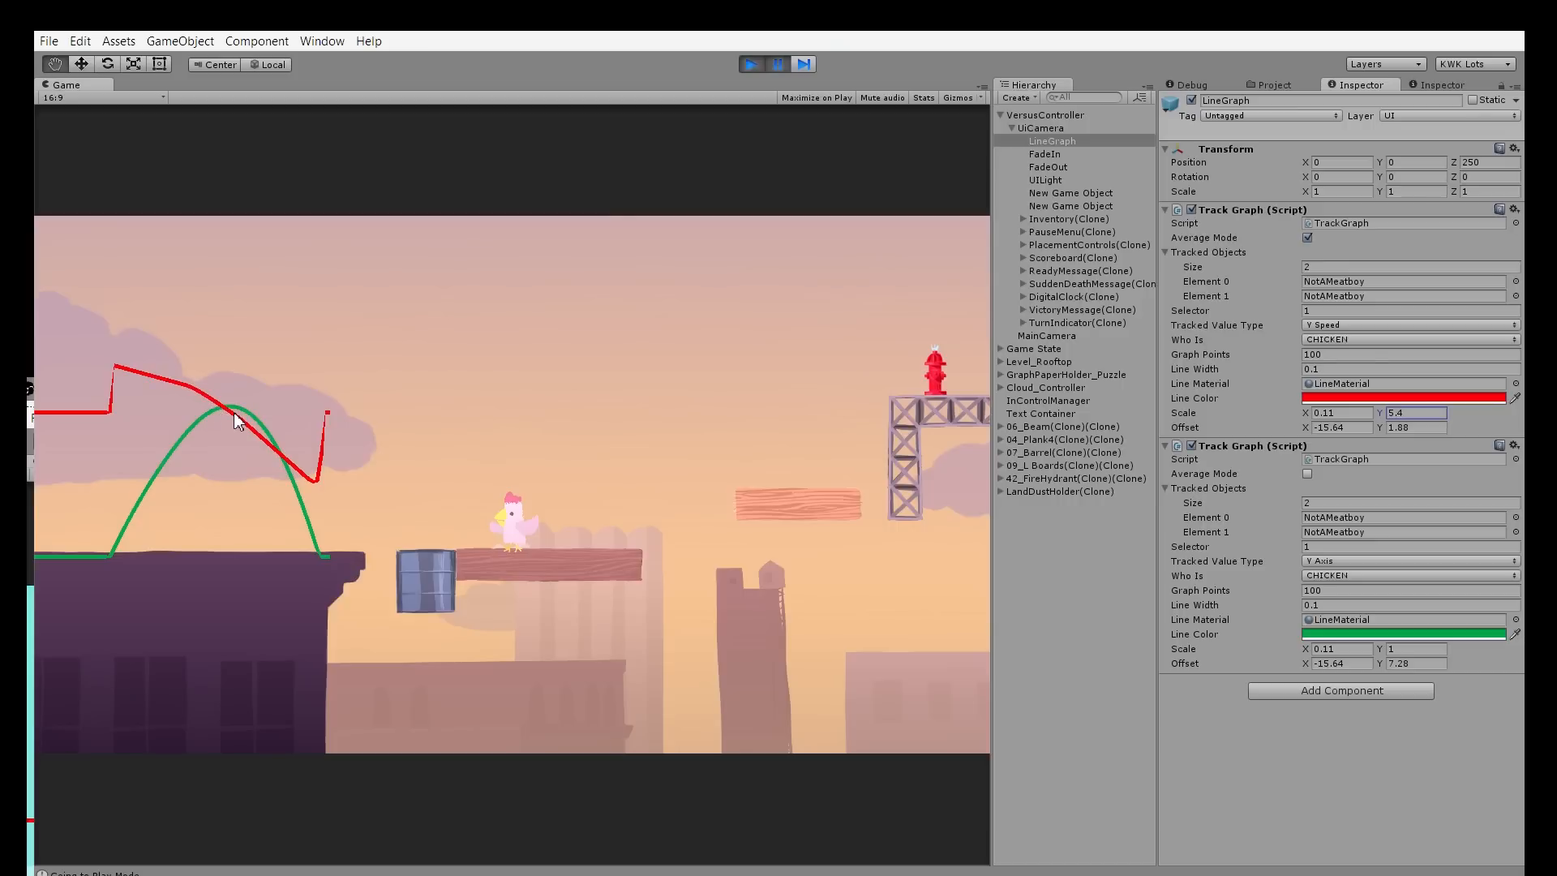
mouse_move(281, 459)
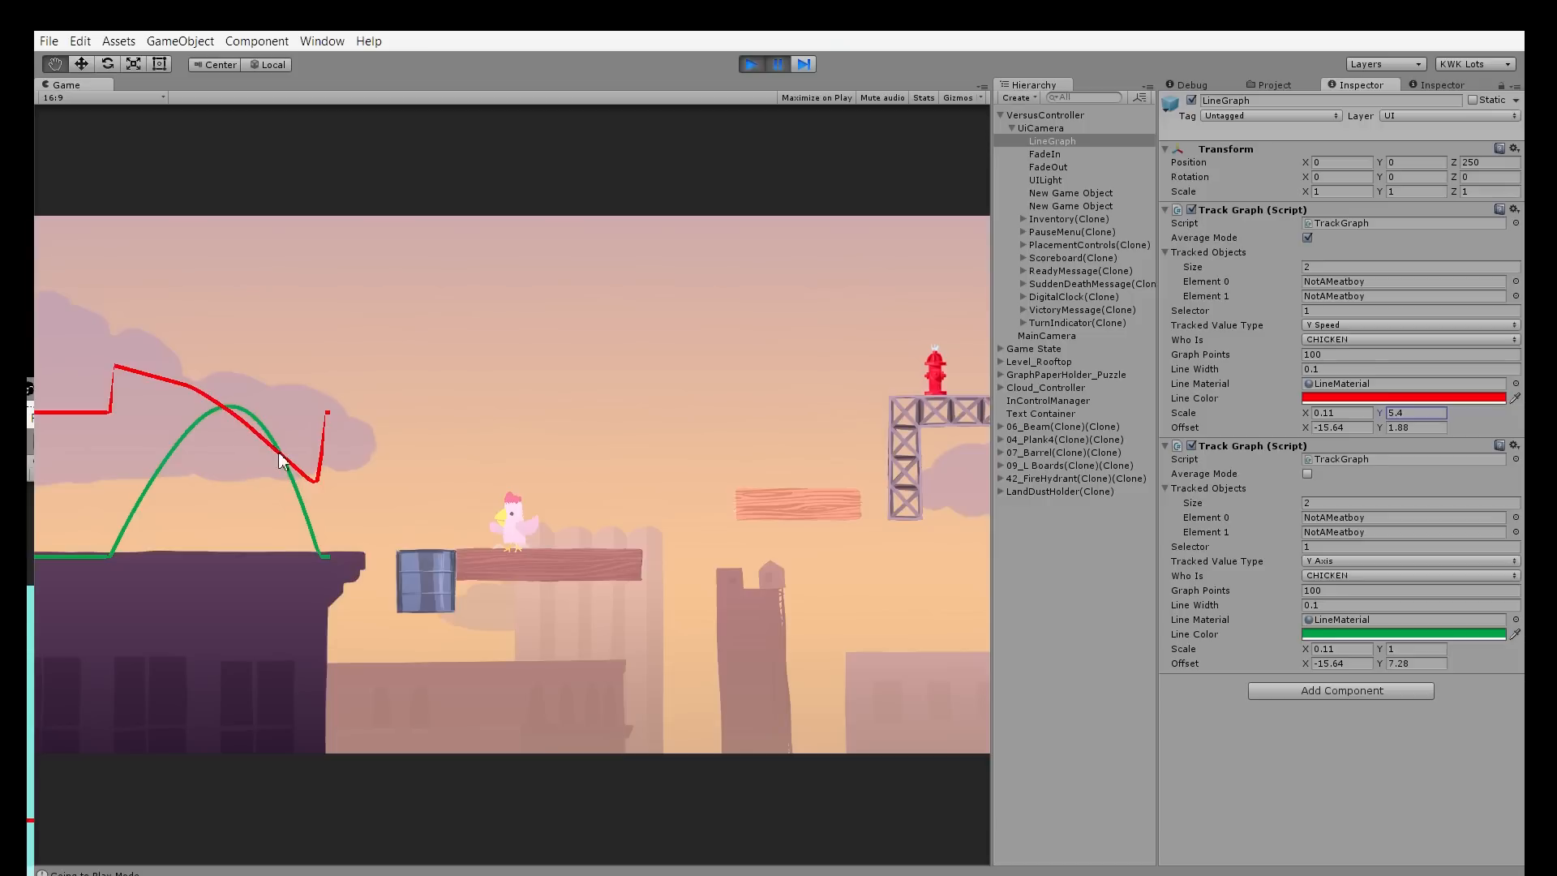
mouse_move(191, 396)
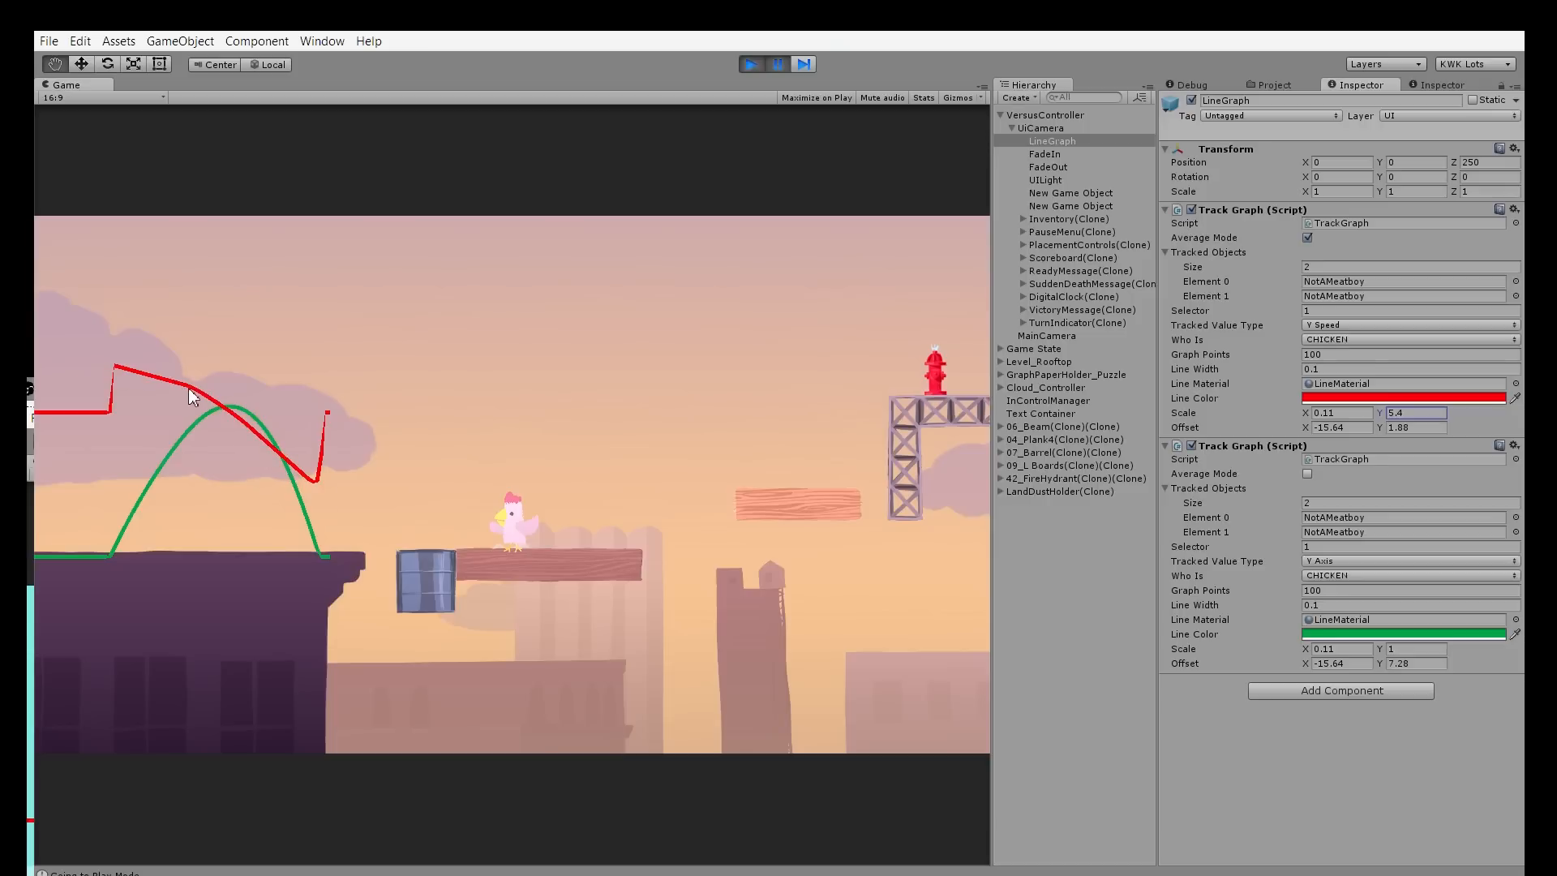
mouse_move(182, 400)
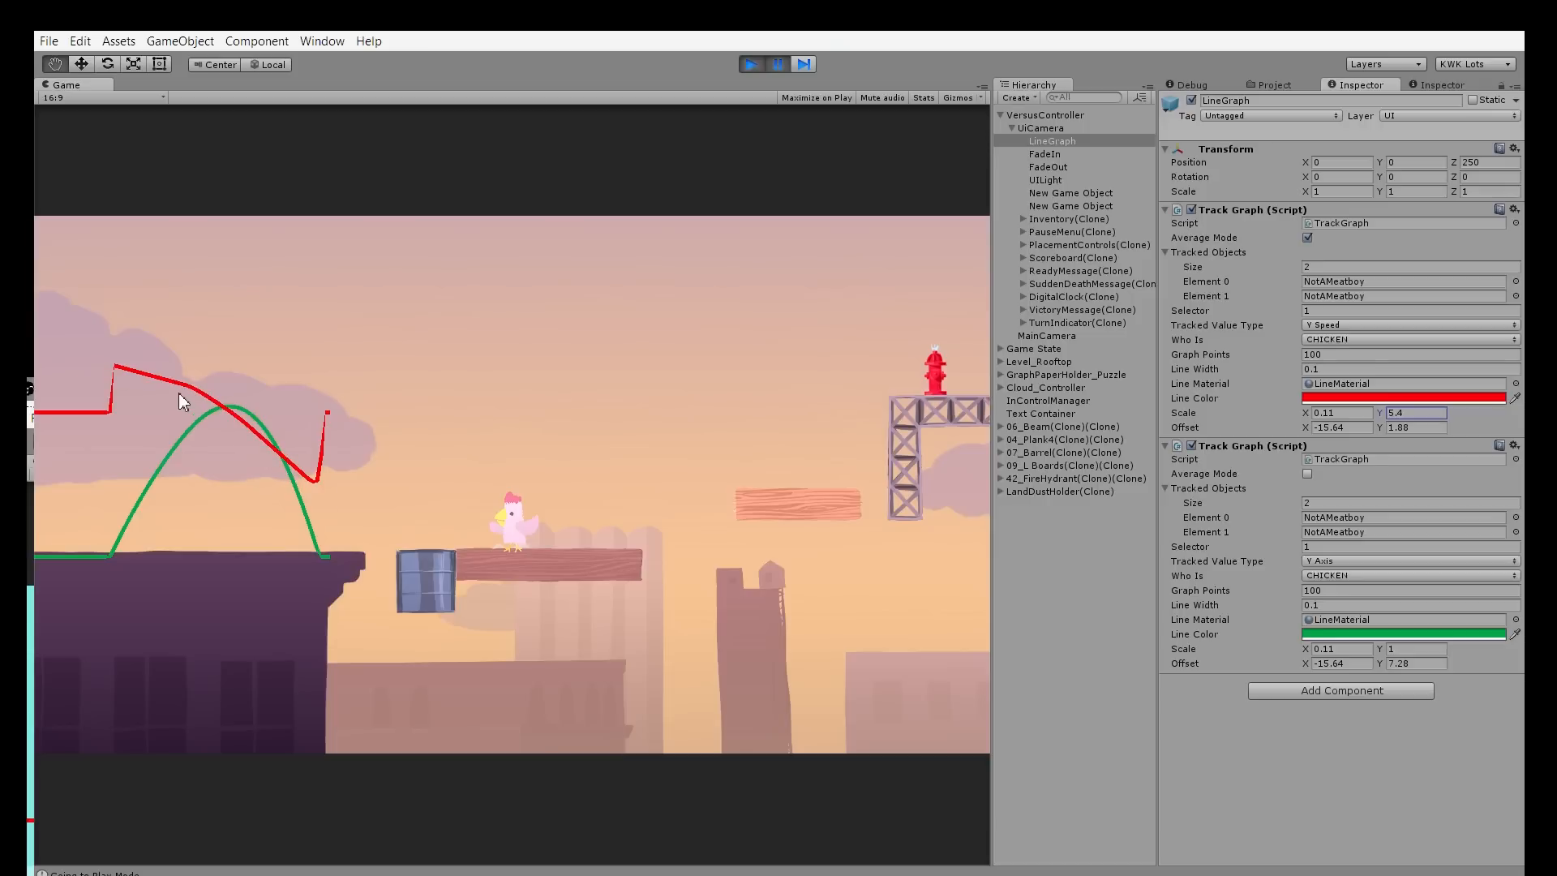
mouse_move(224, 383)
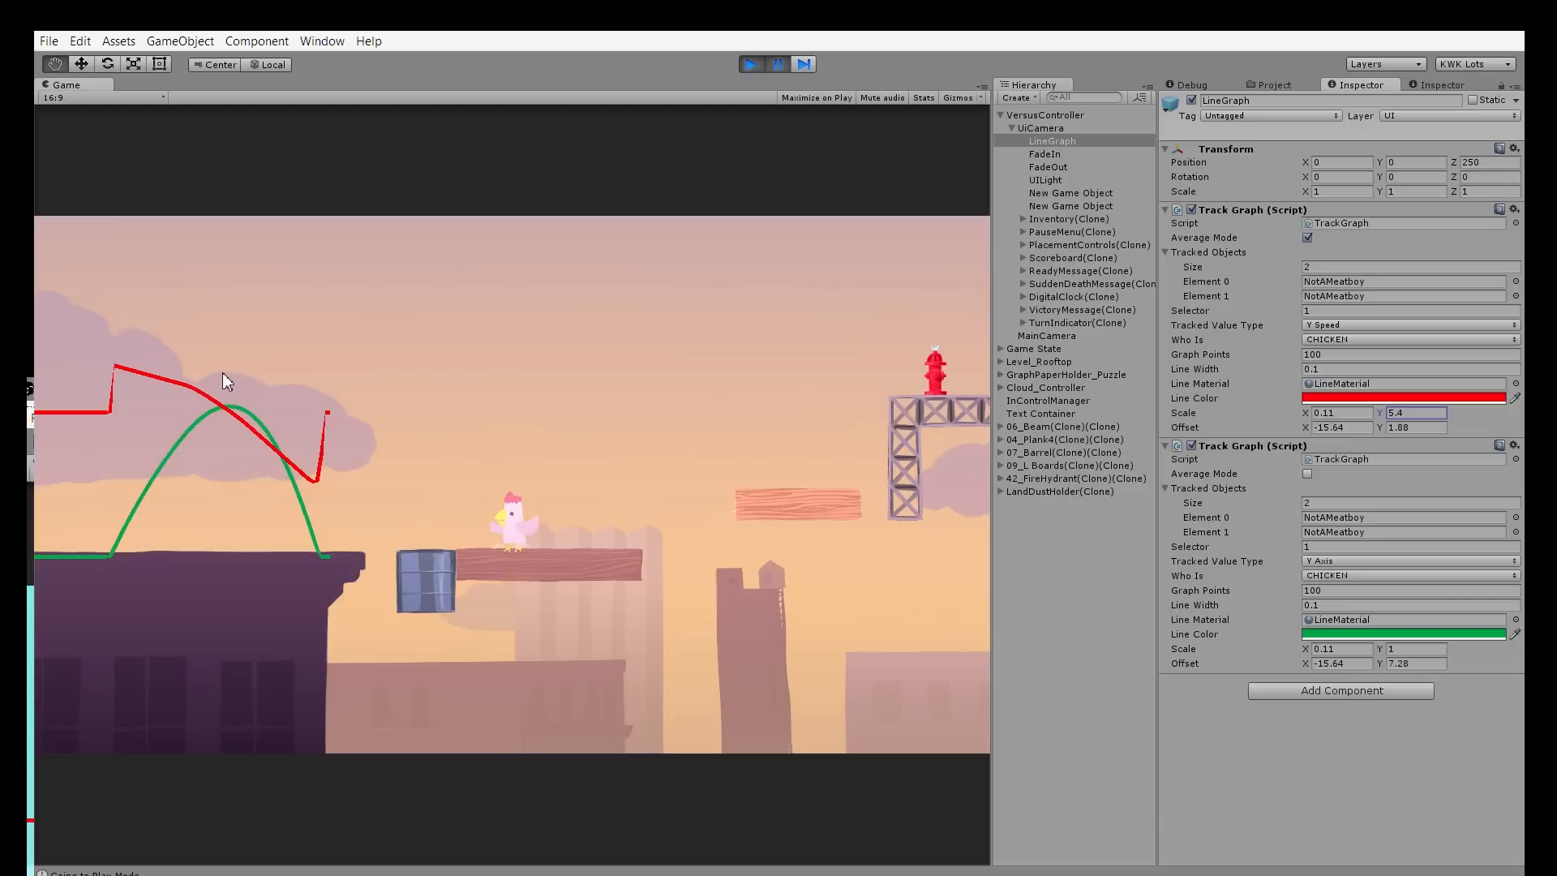
mouse_move(222, 407)
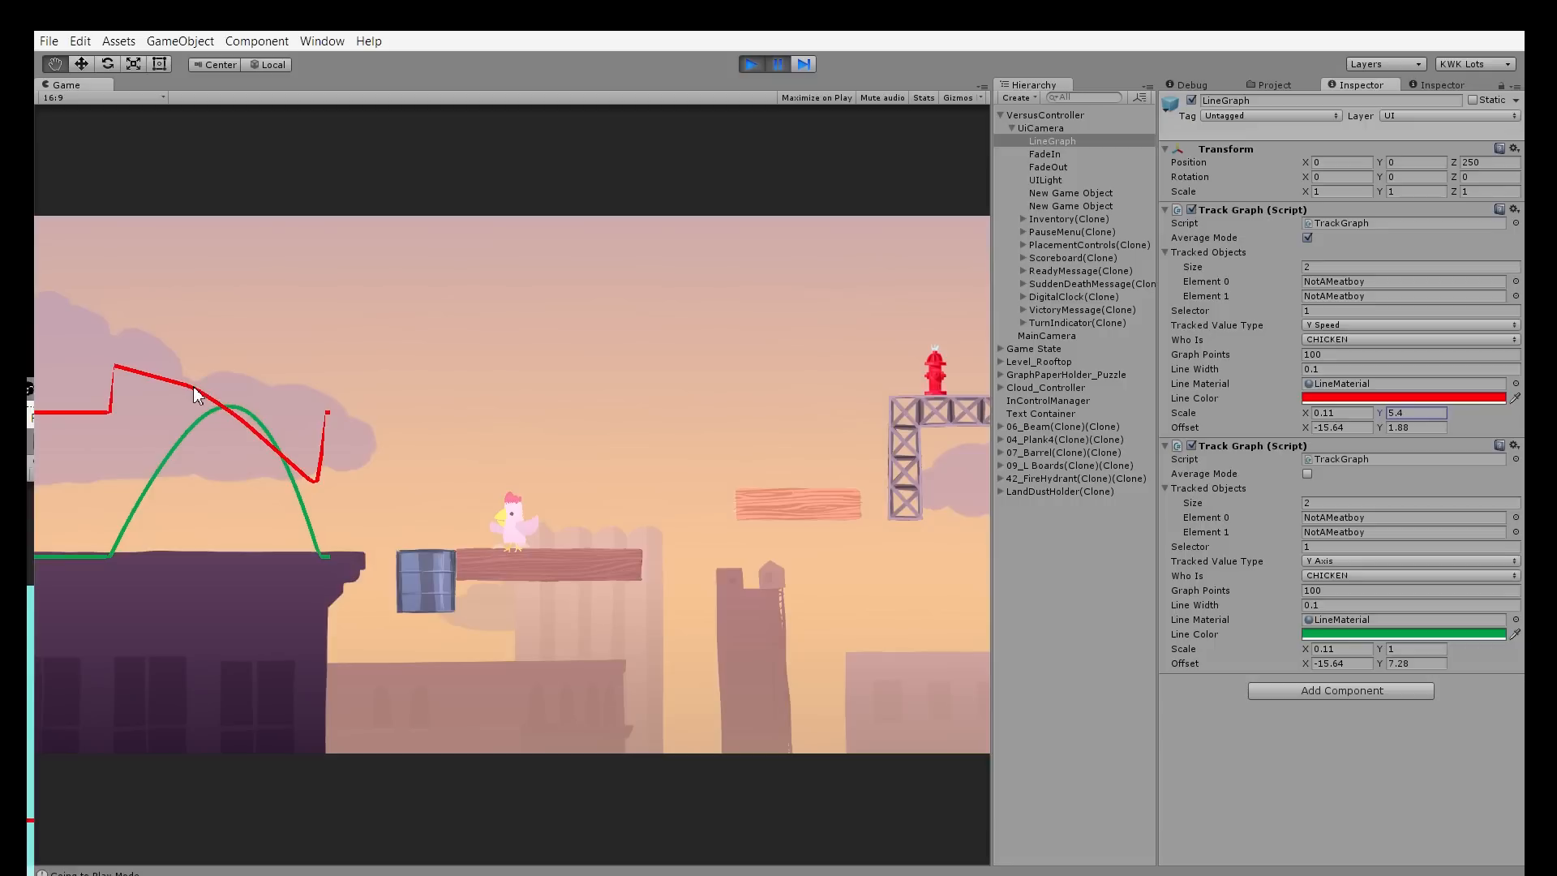
mouse_move(276, 448)
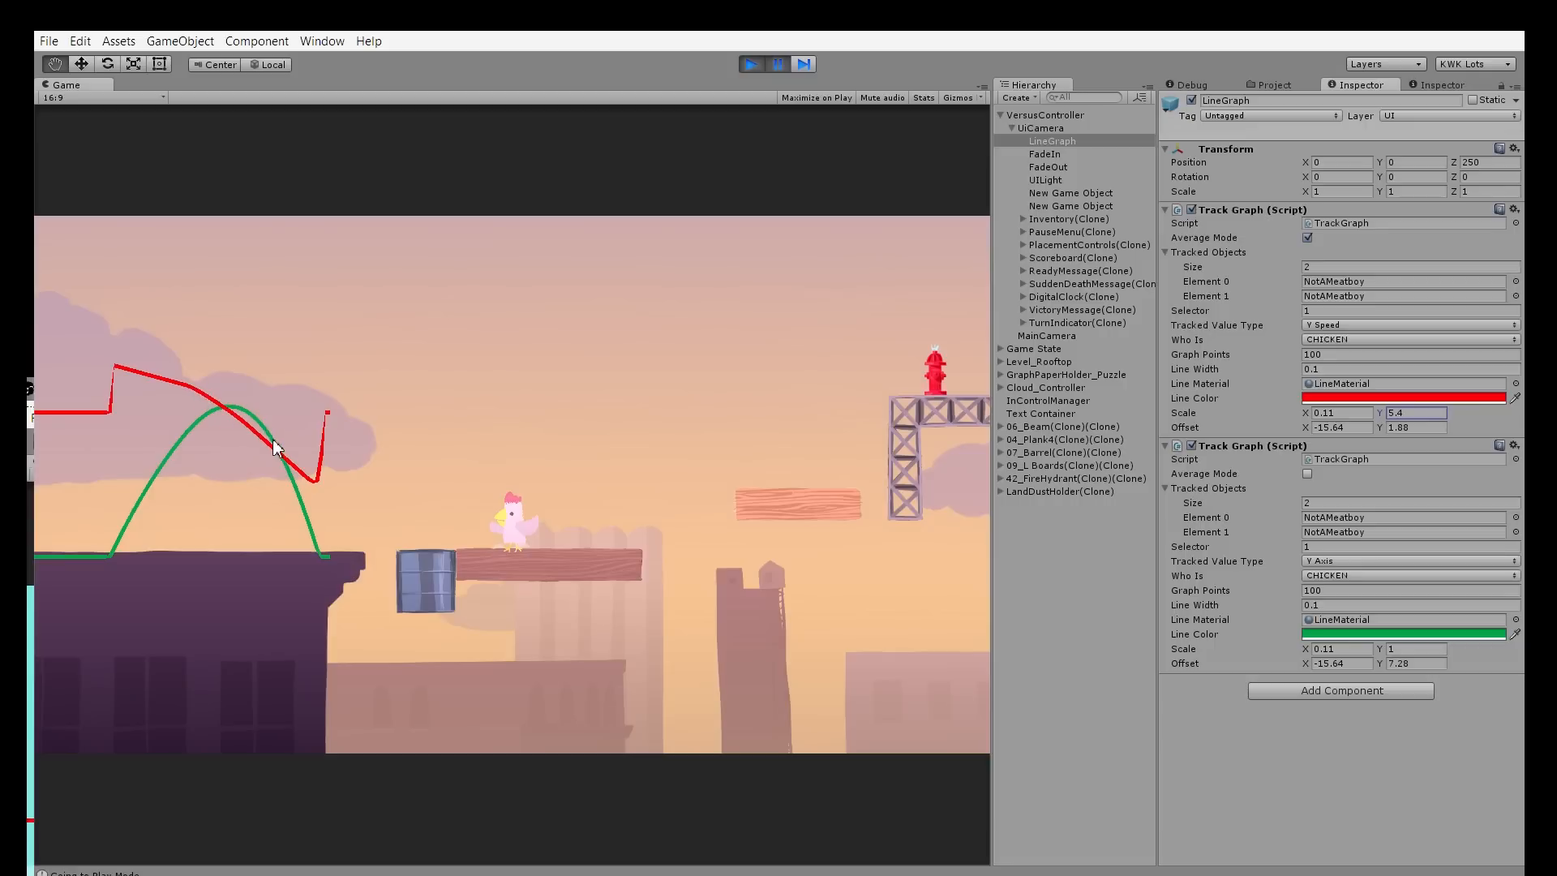
mouse_move(315, 558)
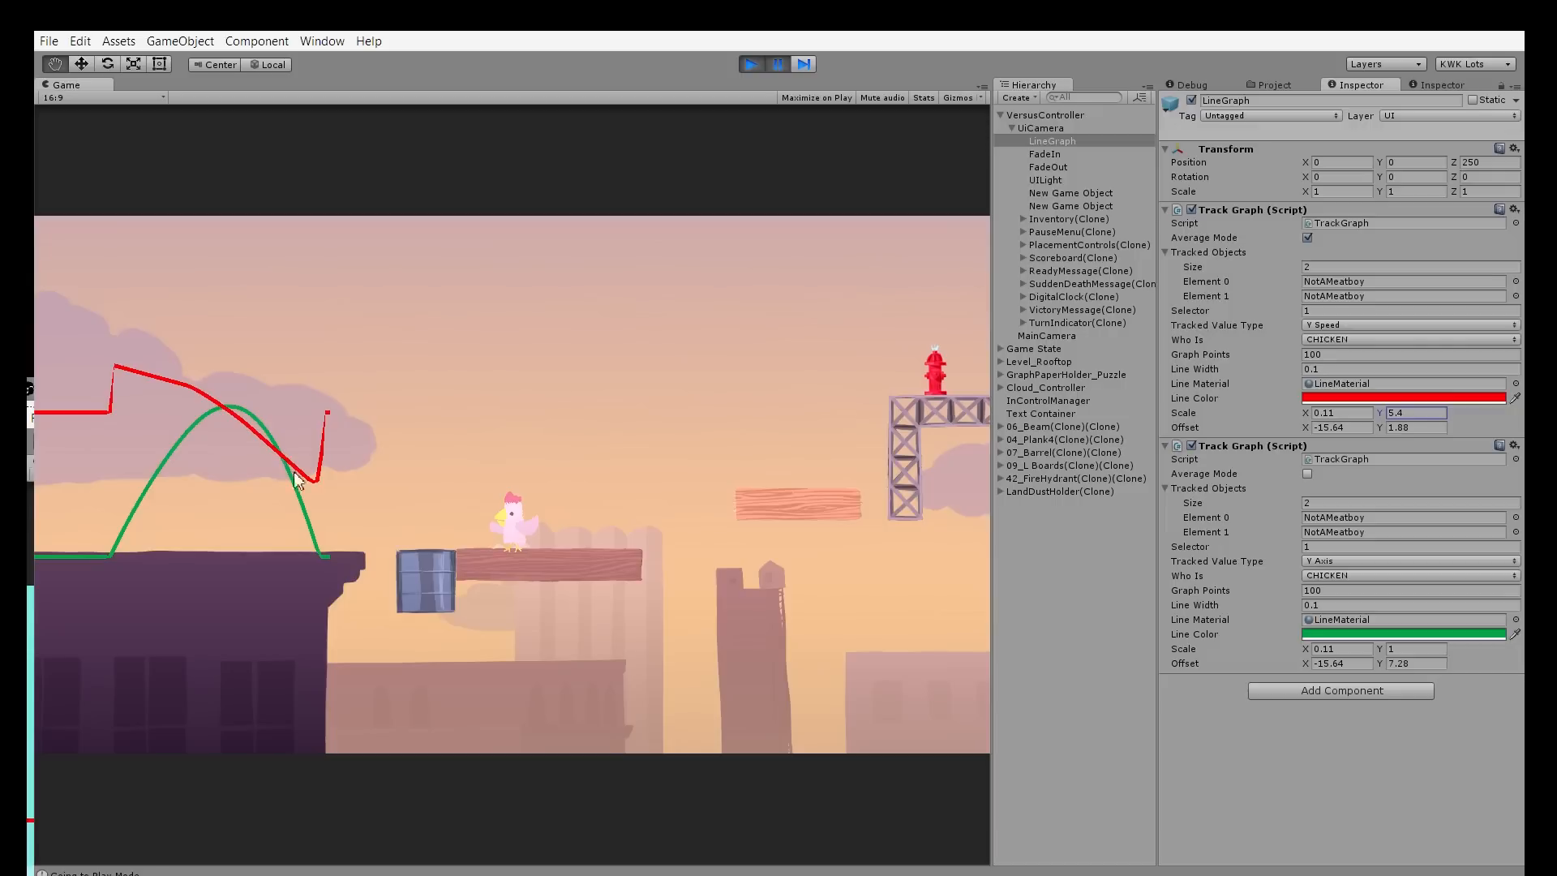
mouse_move(328, 496)
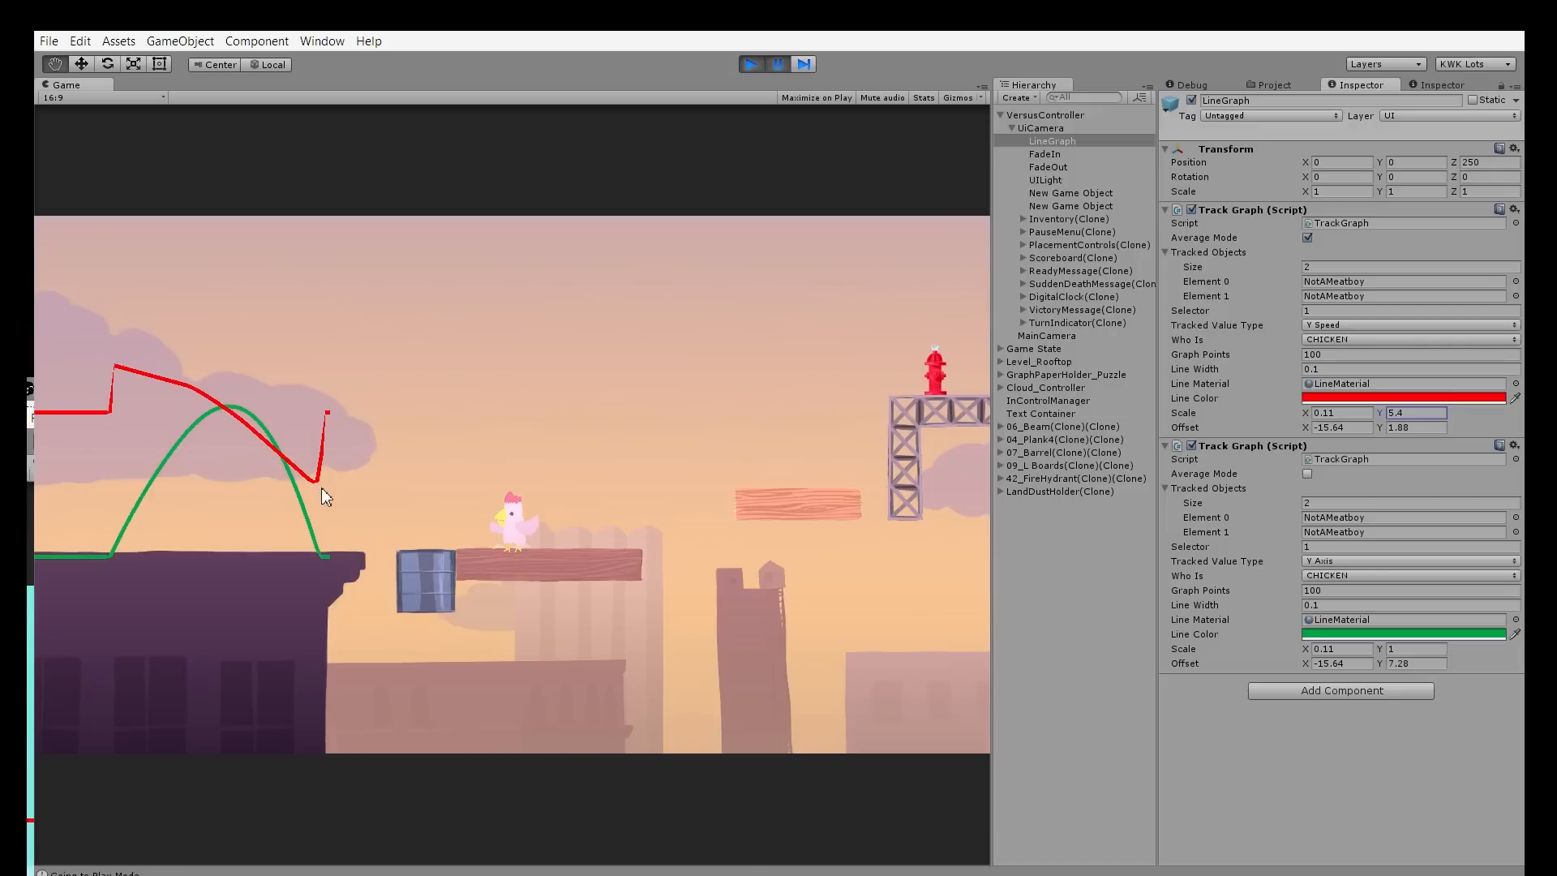
mouse_move(457, 467)
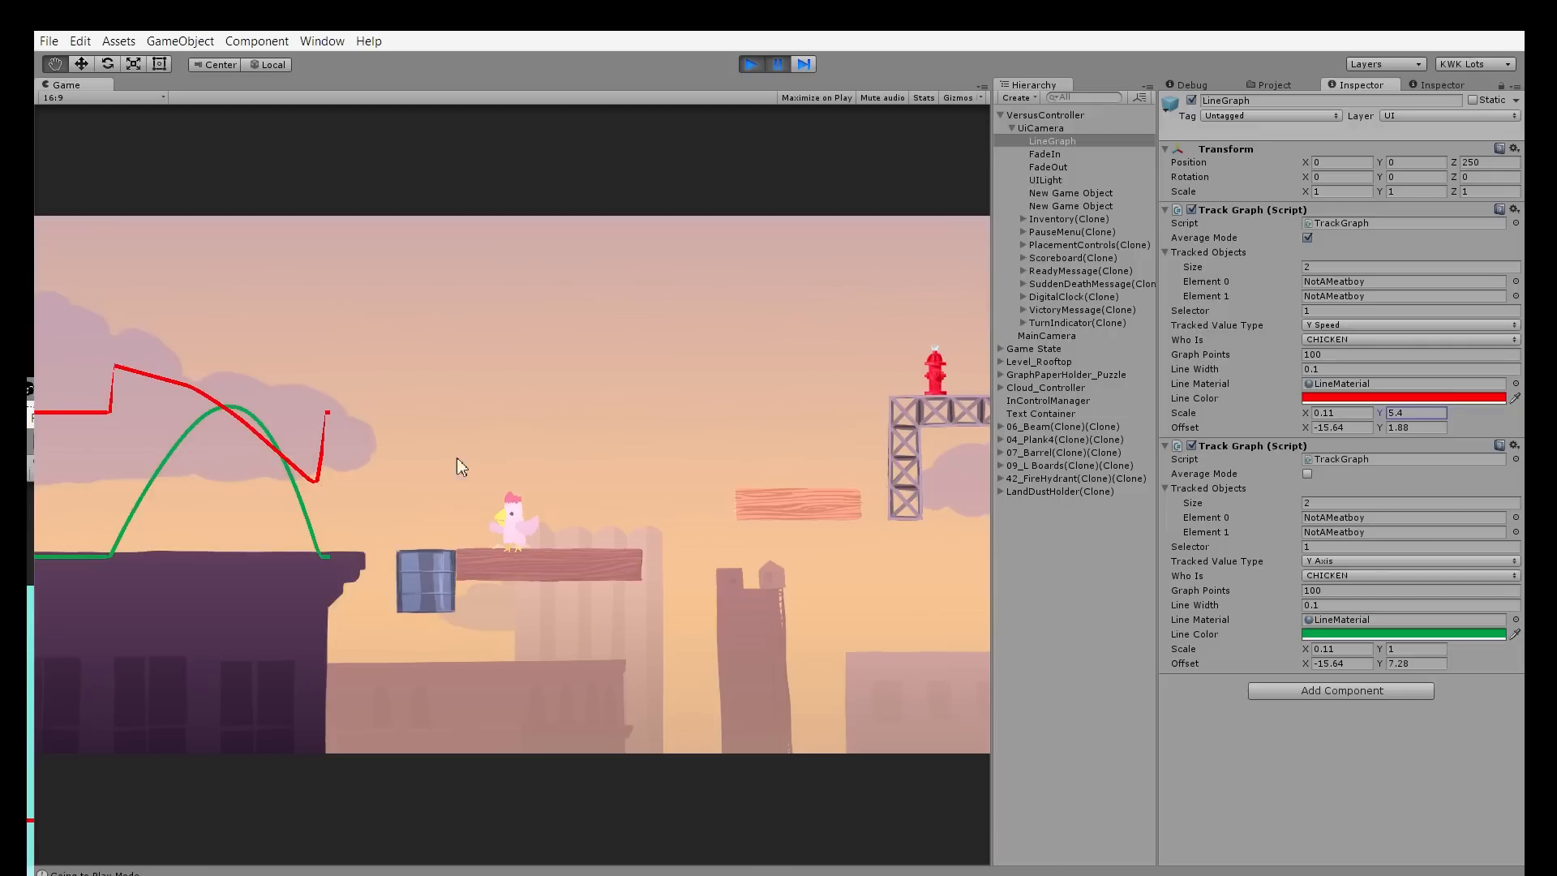
Resume the game to record a new chicken jump
left_click(751, 63)
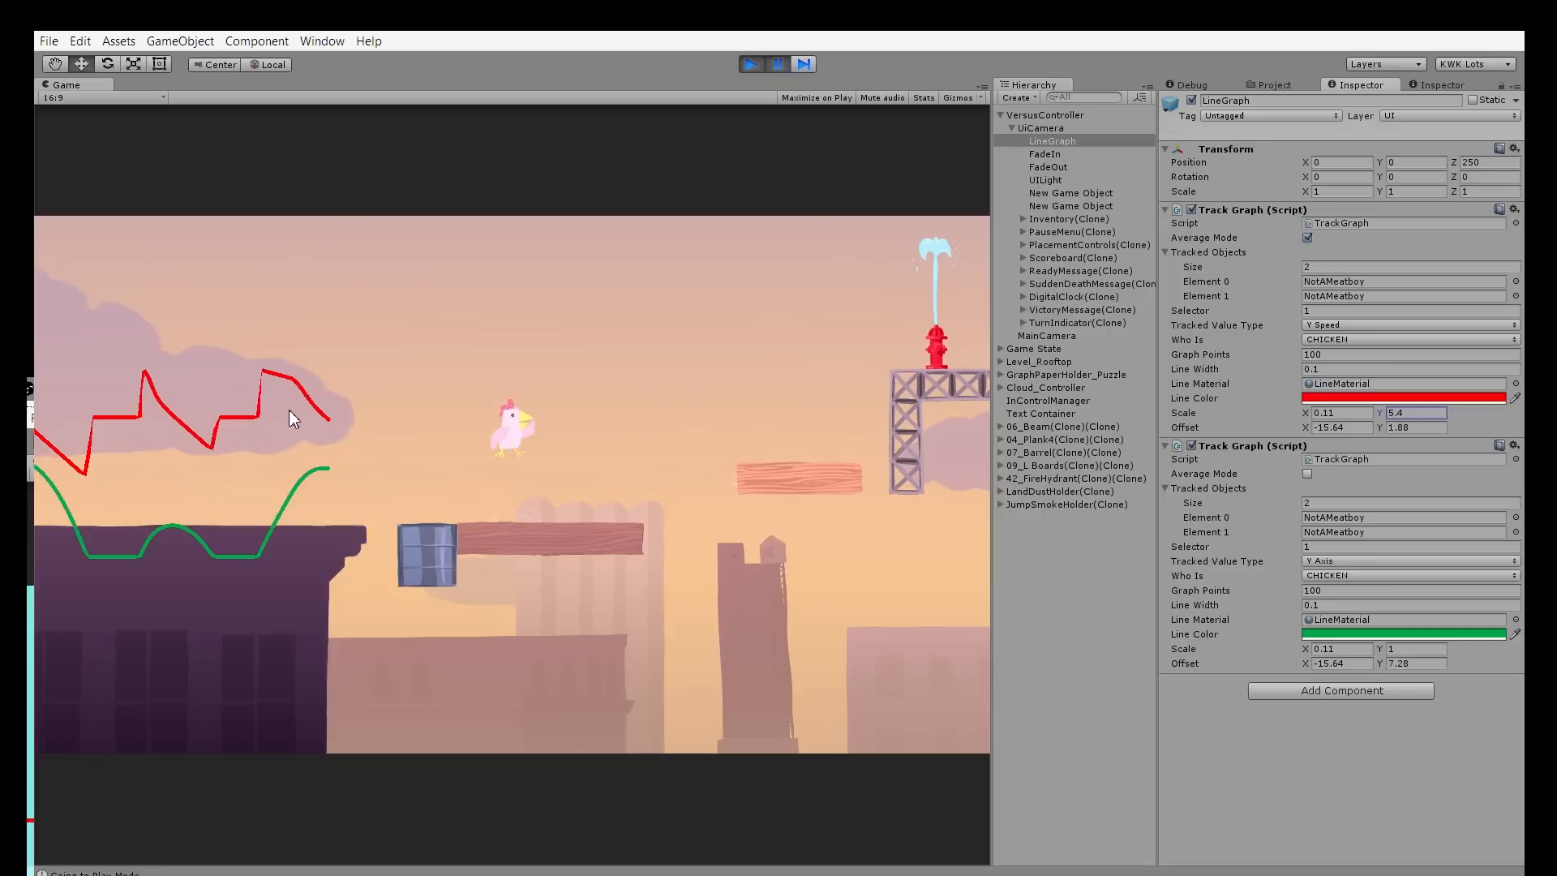
mouse_move(334, 387)
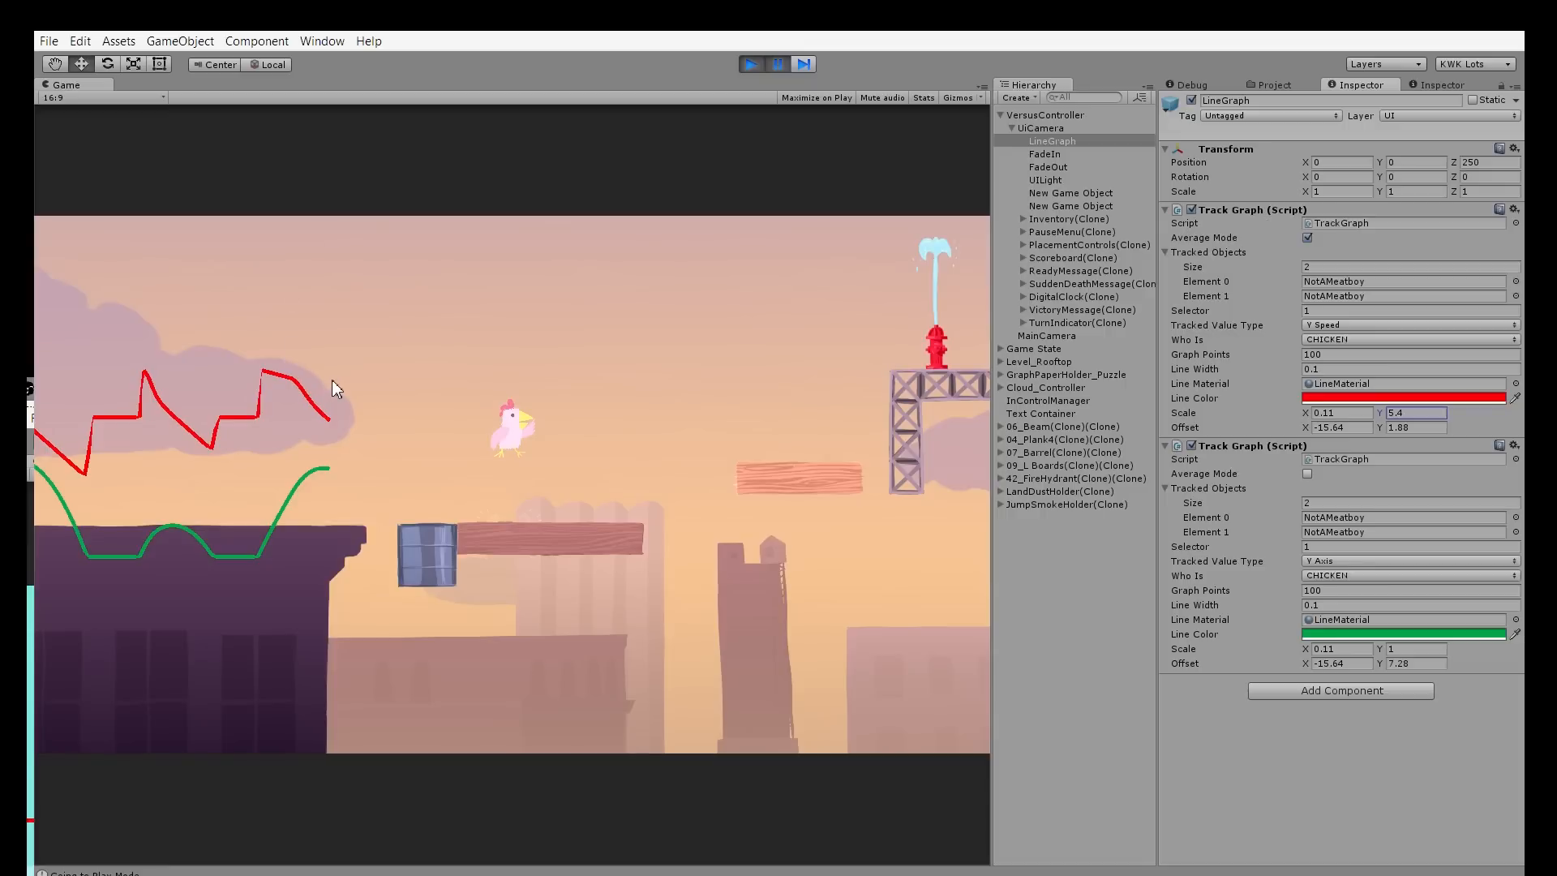
left_click(751, 63)
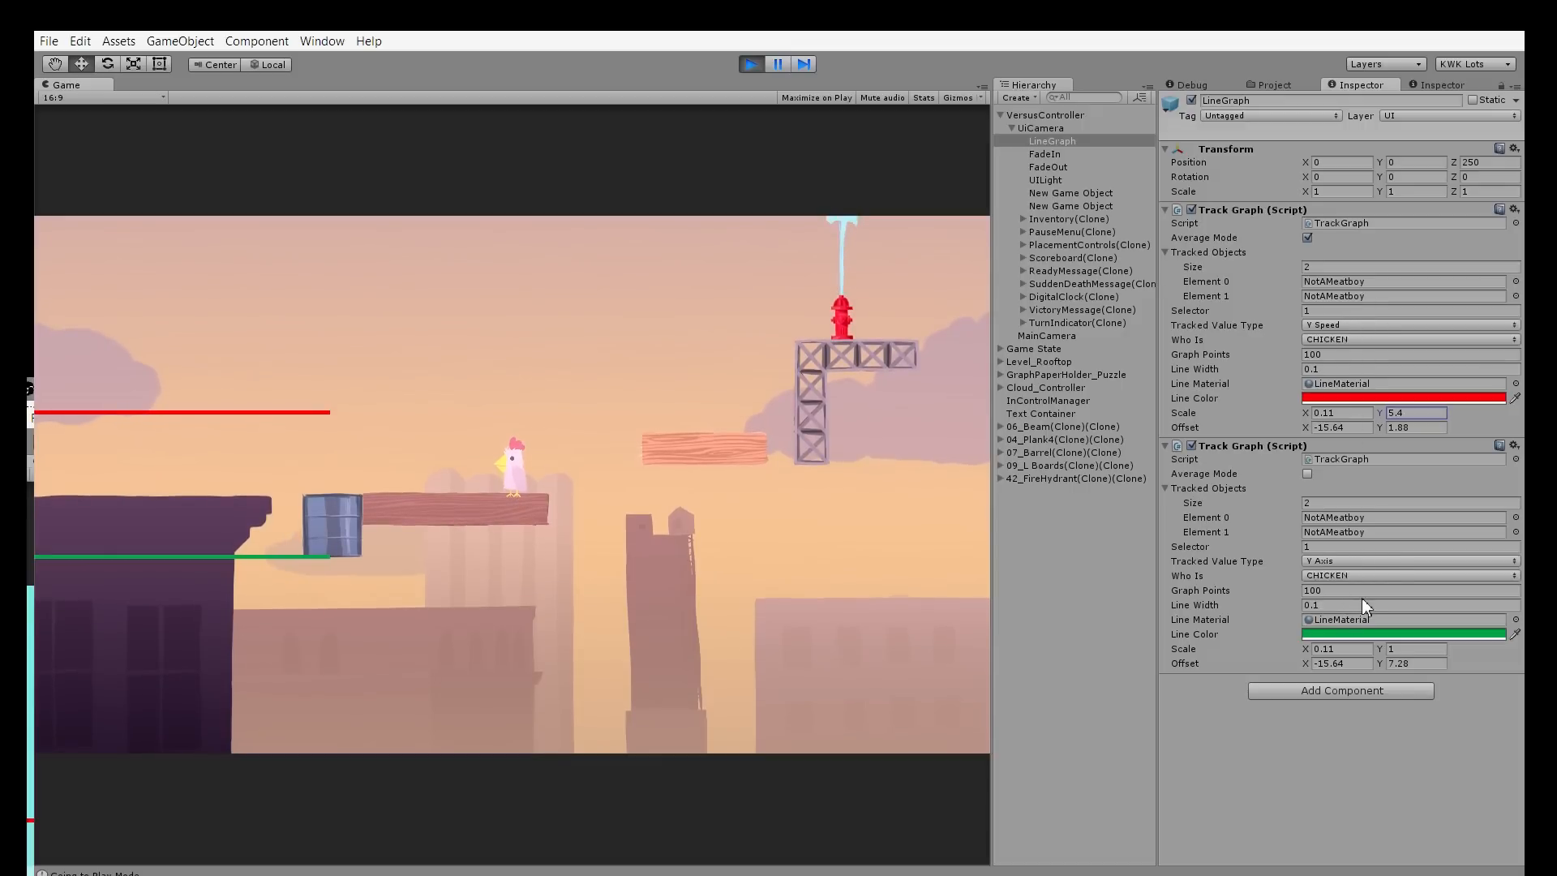
Set the second tracker to X Axis and the first tracker to X Speed
left_click(1407, 560)
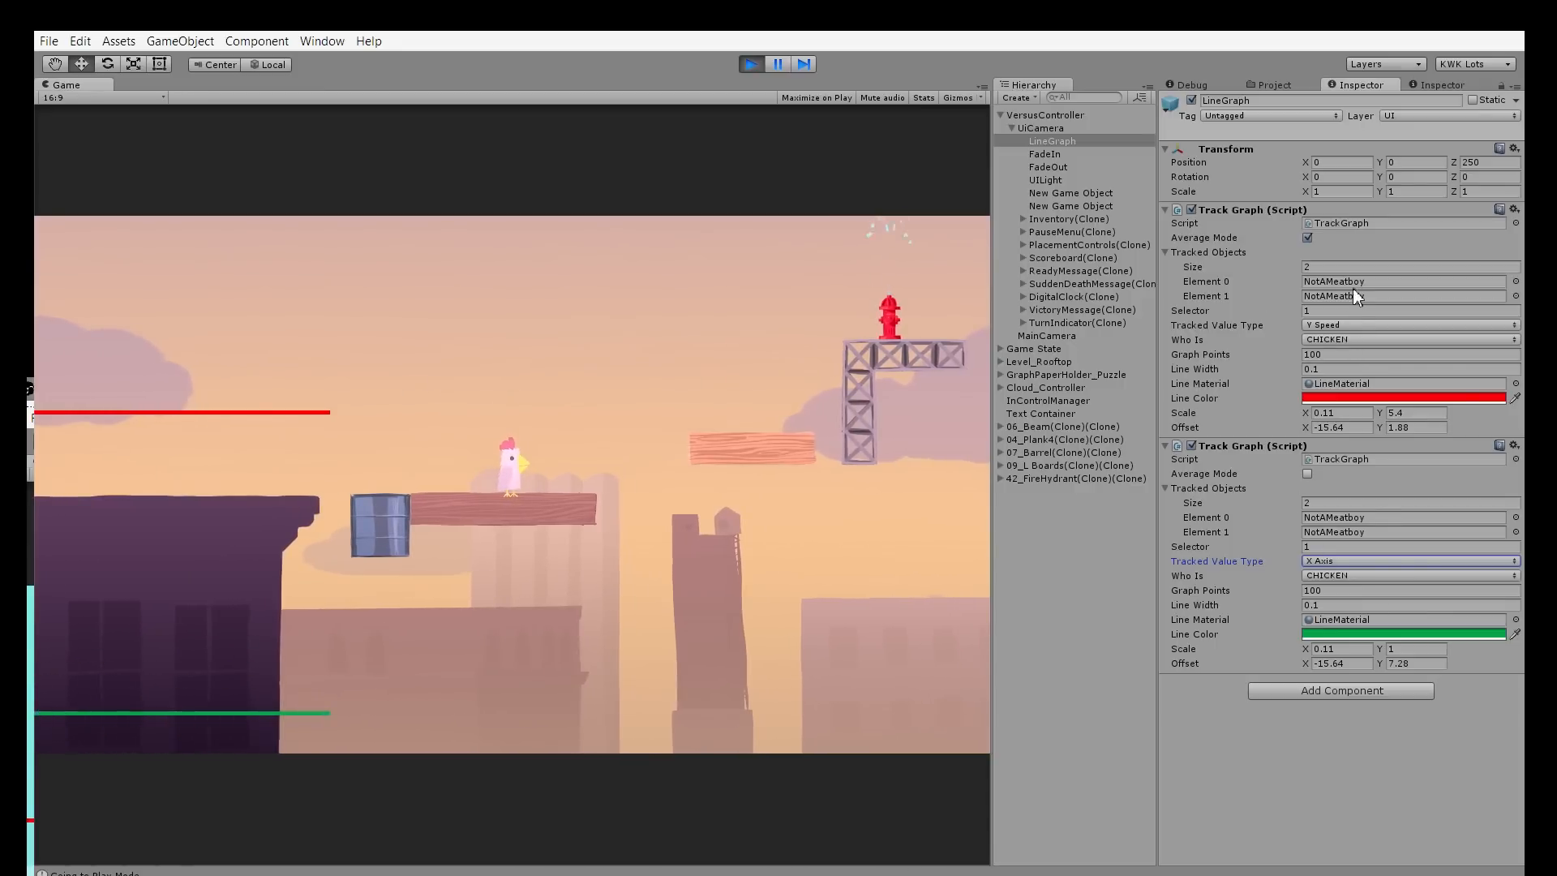
left_click(1408, 325)
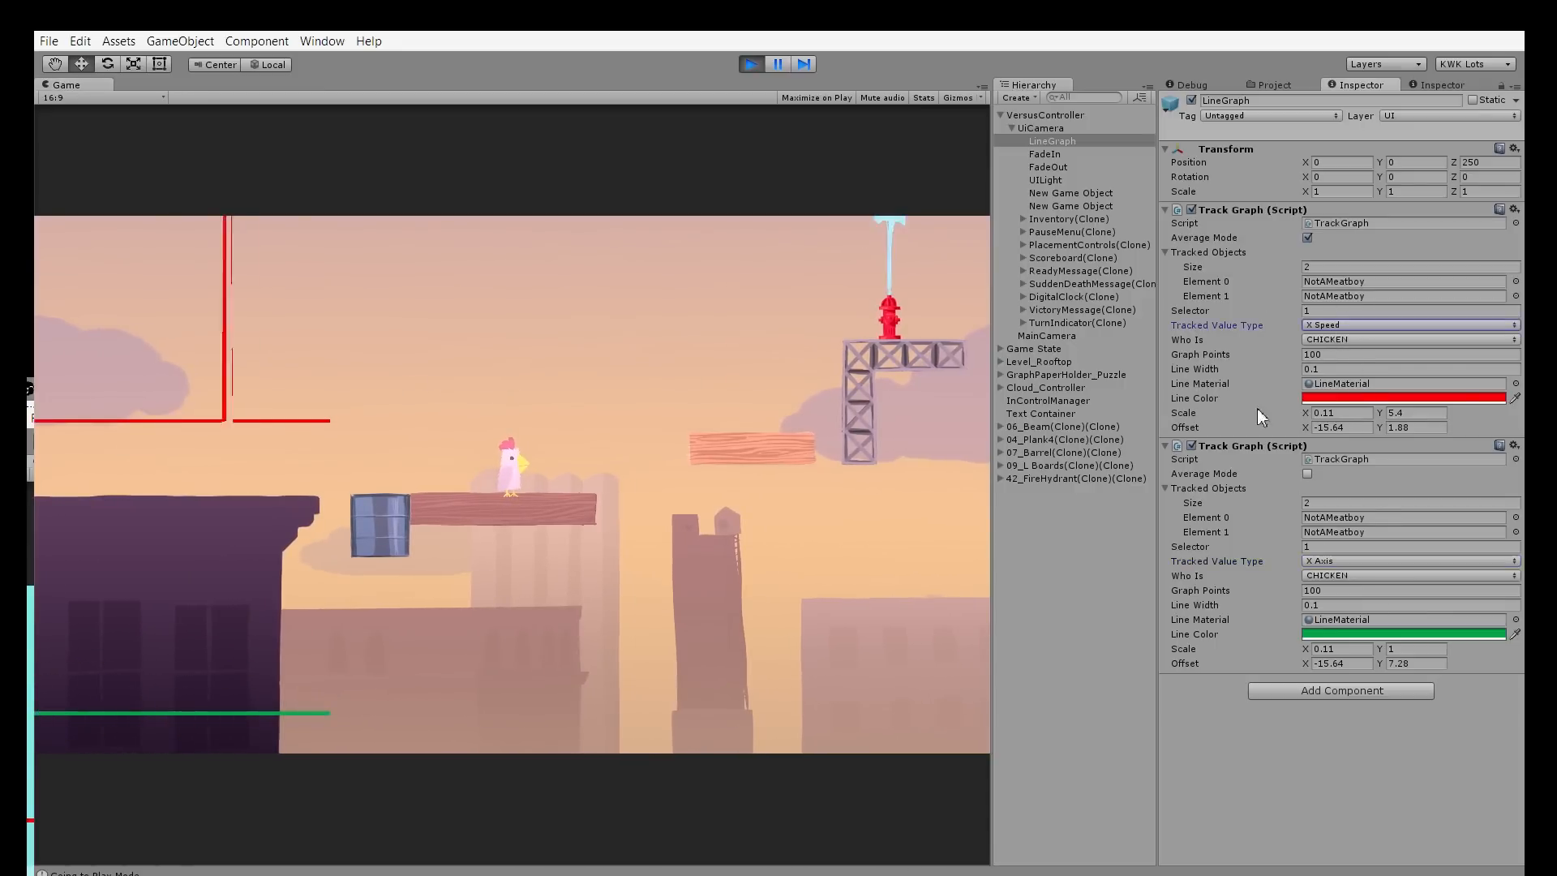